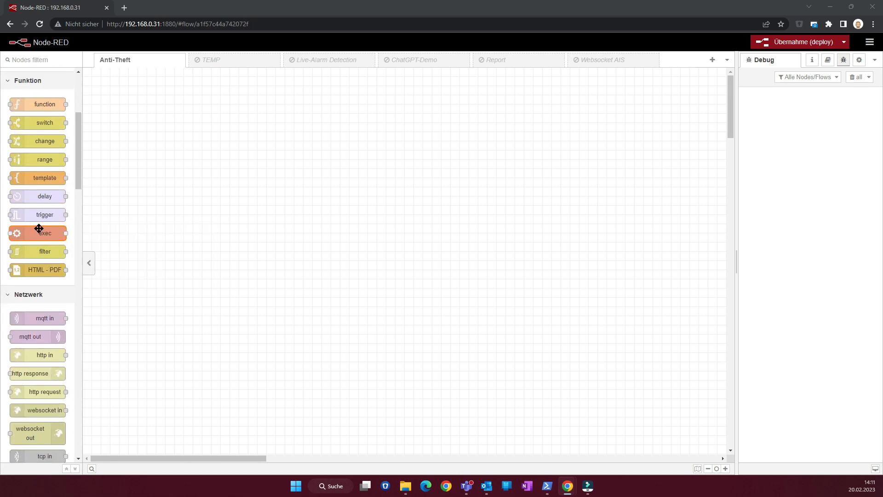
Search the palette's Install list for 'serial' to confirm the serialport nodes are installed
scroll(down, 3)
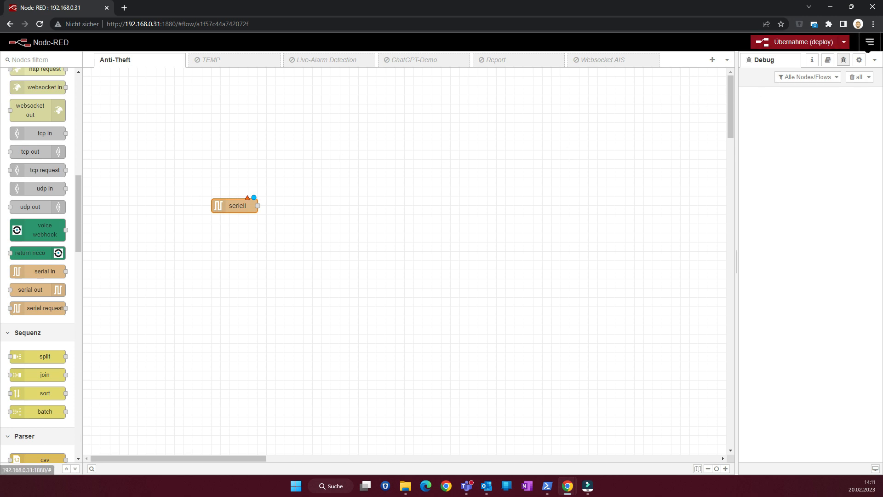
click(869, 42)
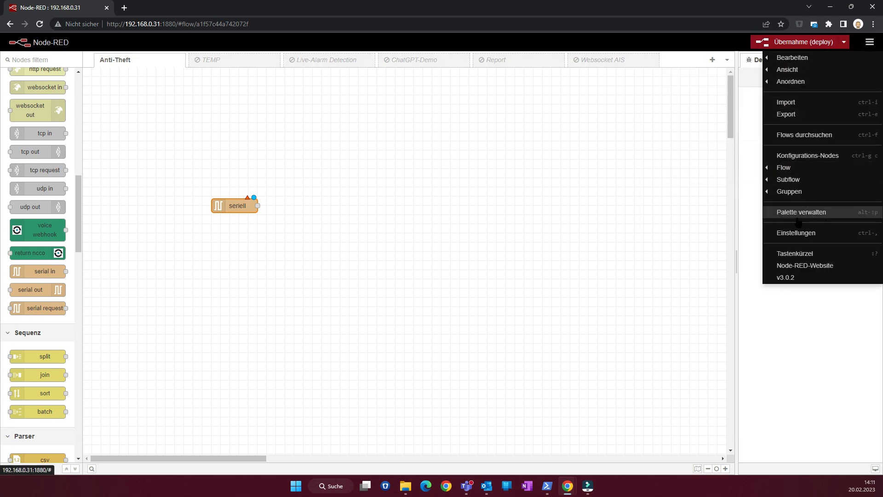
click(801, 211)
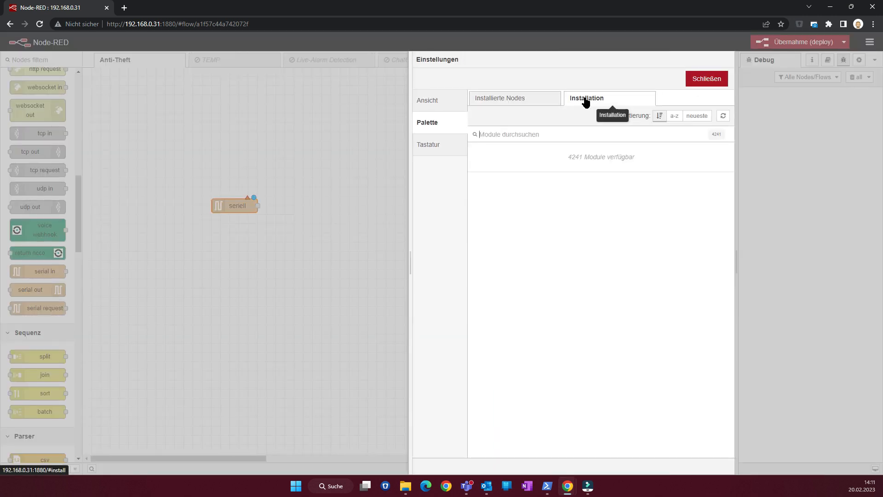
text(seru)
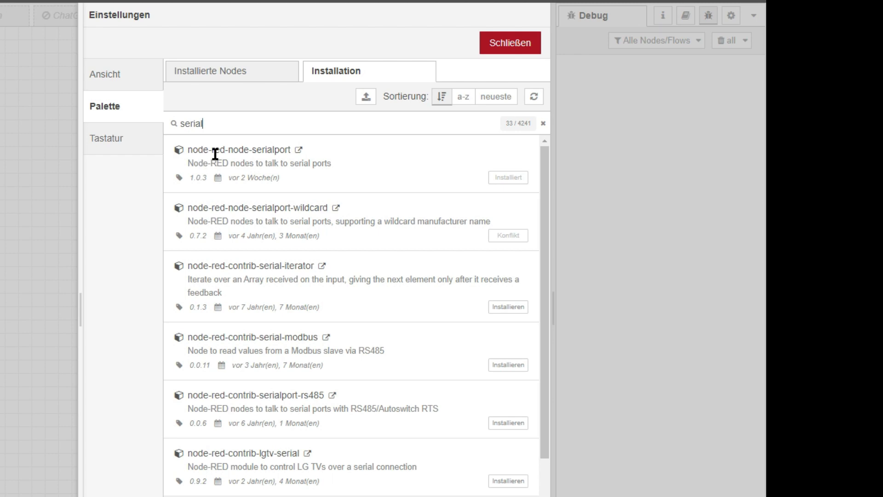
mouse_move(470, 58)
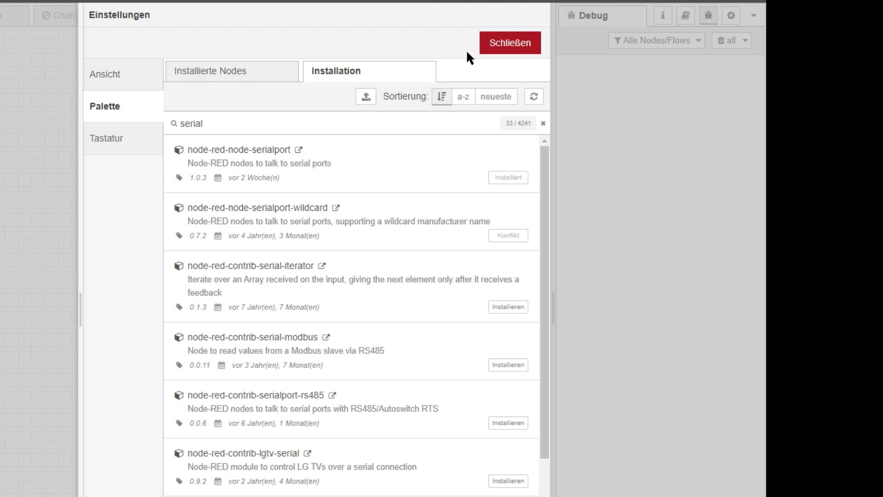
click(509, 42)
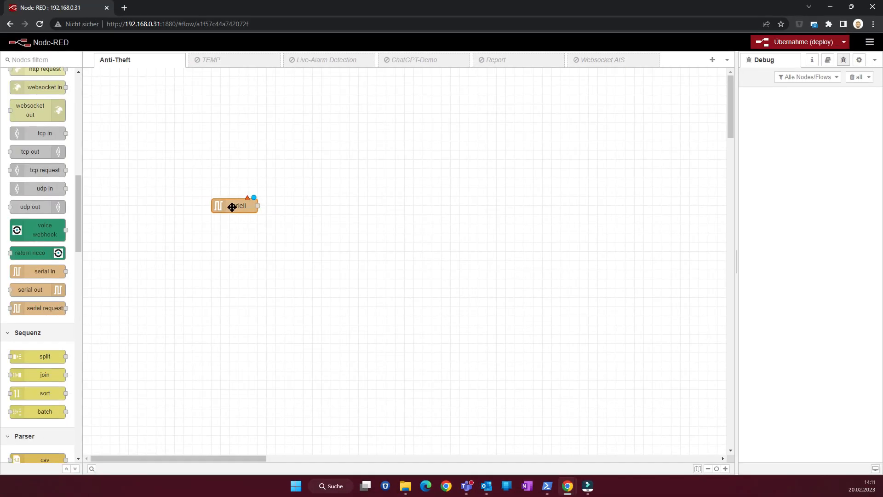
Give the serial in node a new COM10 serial-port configuration at 57600 baud, 8N1
double_click(235, 205)
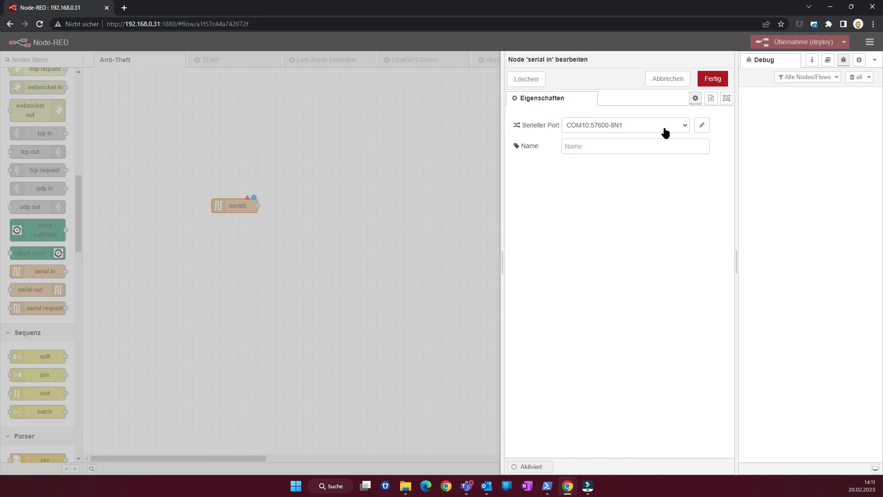
click(626, 125)
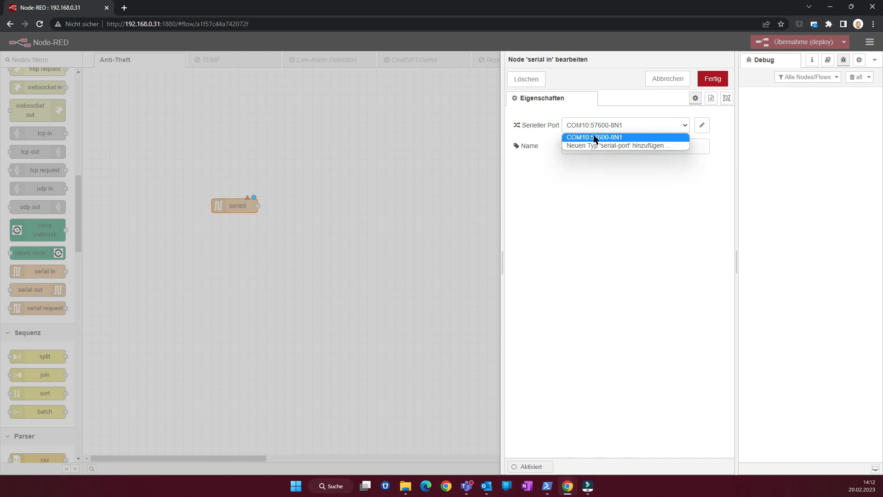
click(621, 145)
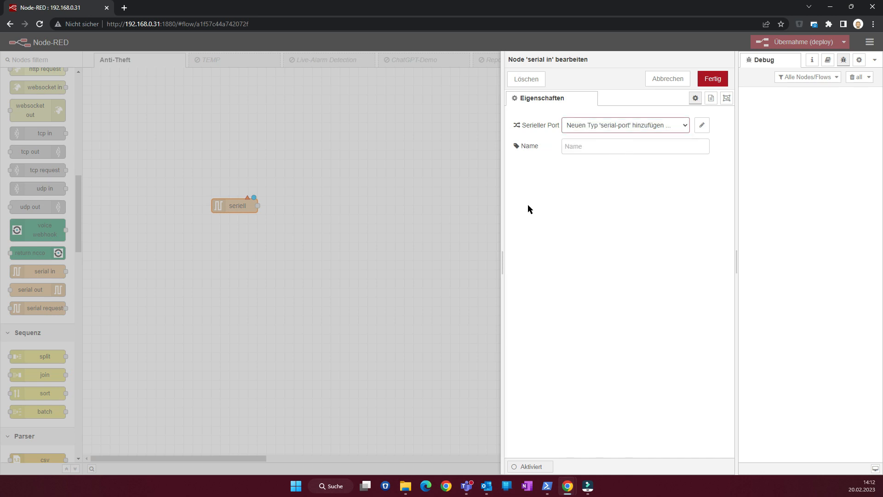
click(667, 79)
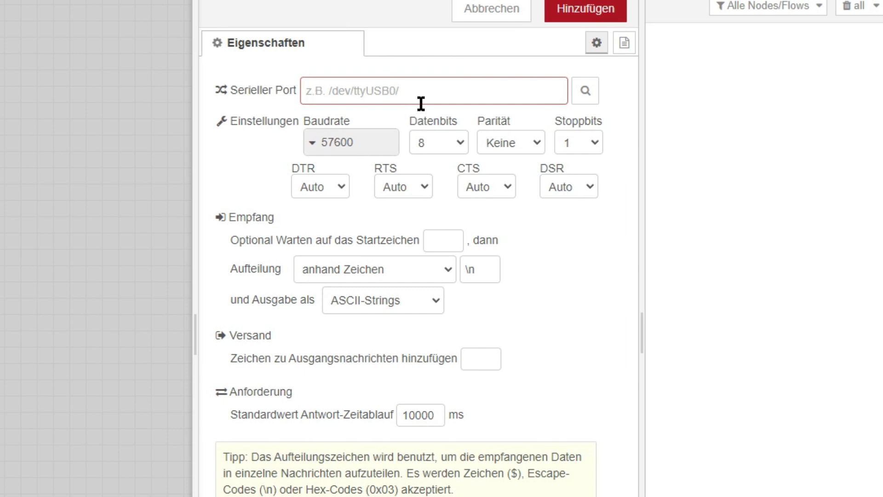
click(584, 90)
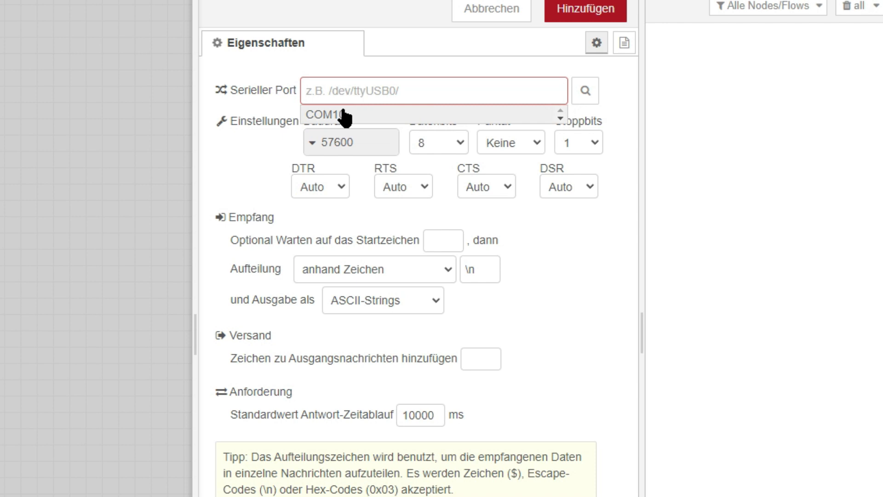
click(325, 115)
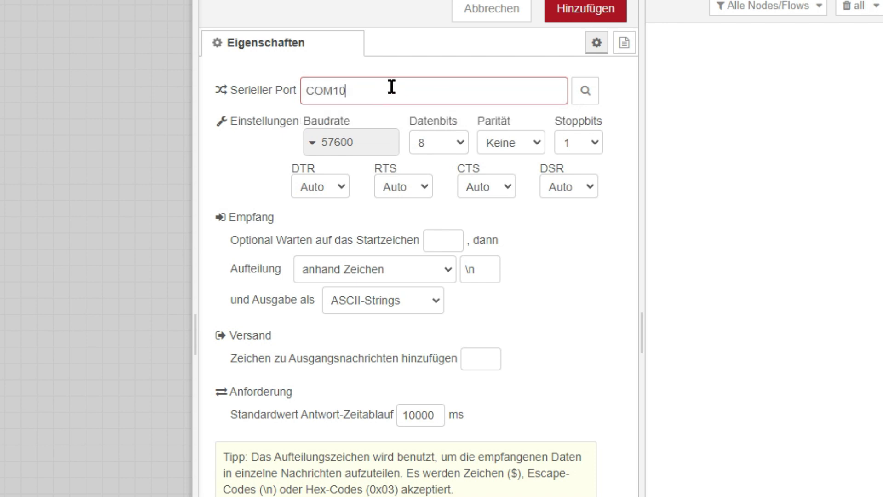
mouse_move(426, 120)
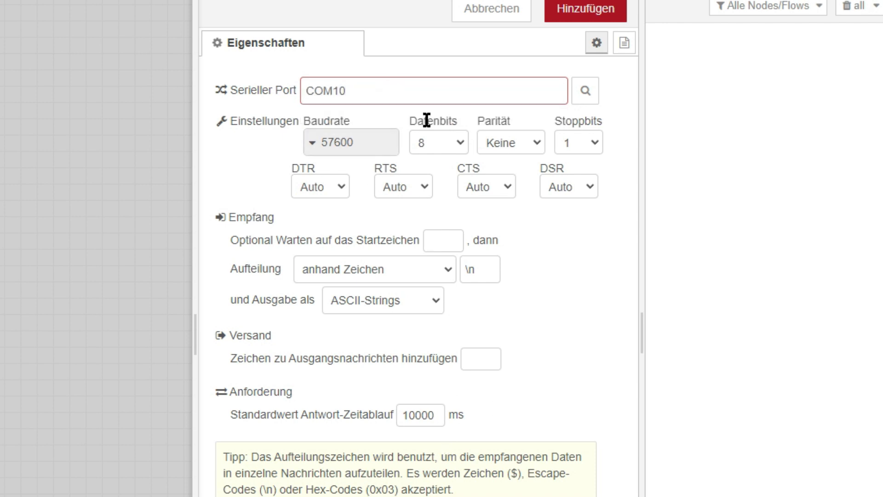
click(585, 10)
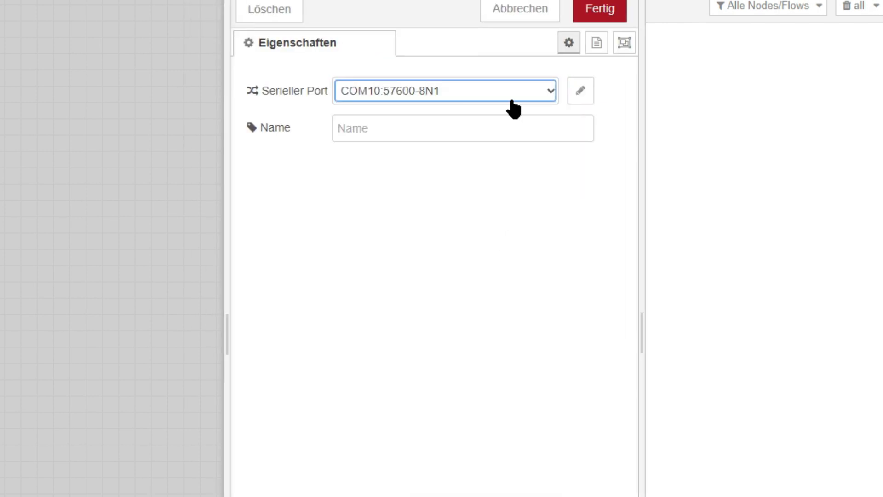
click(580, 91)
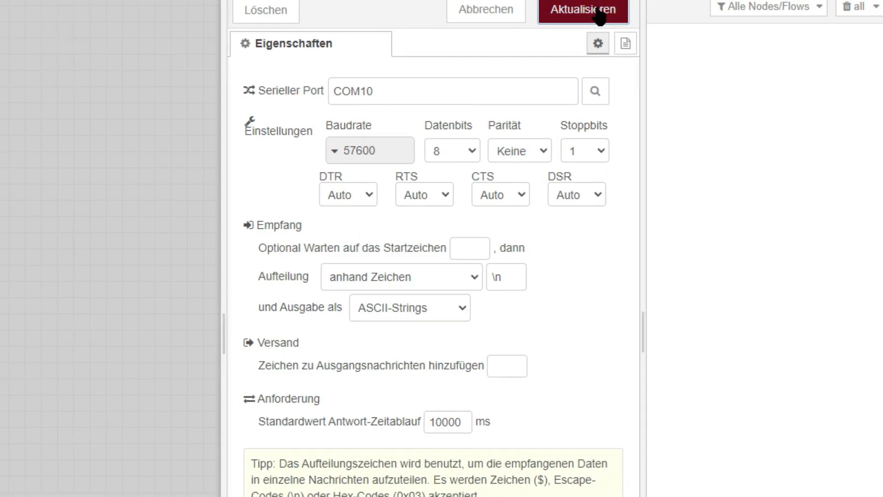
click(583, 11)
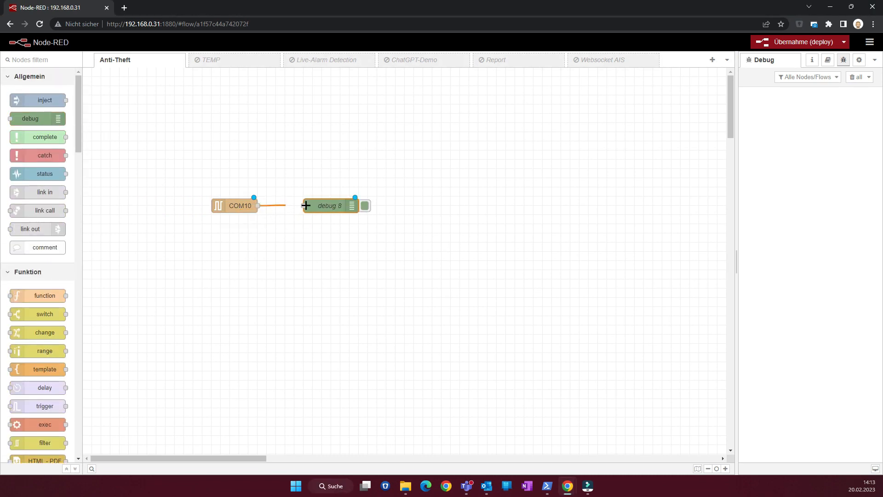
Deploy, switch off debug 8, and expand the raw NMEA sentences in the Debug sidebar
click(798, 42)
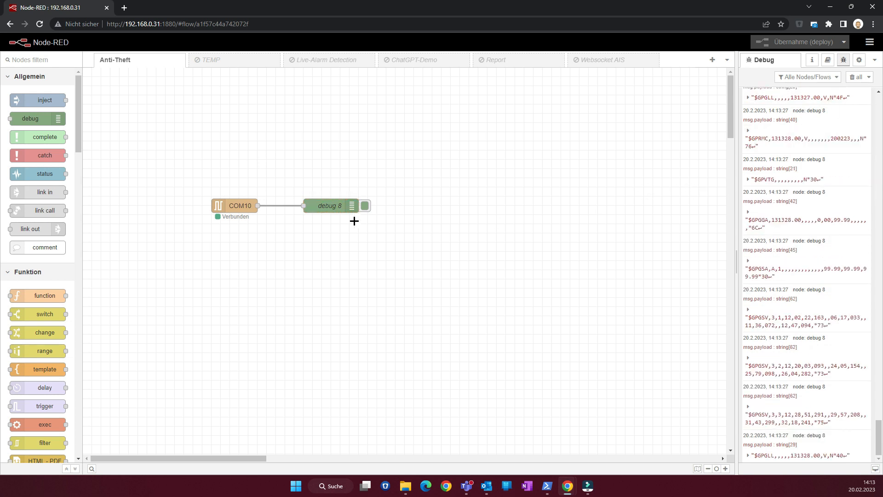
click(352, 205)
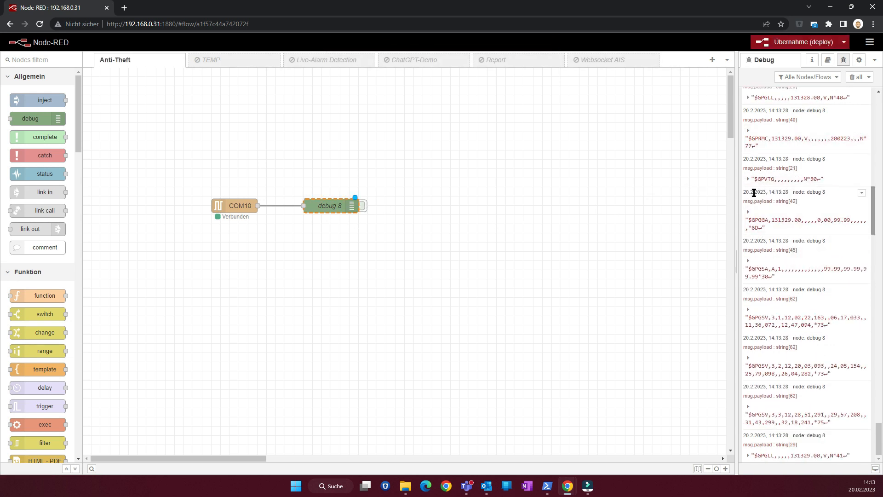
click(748, 179)
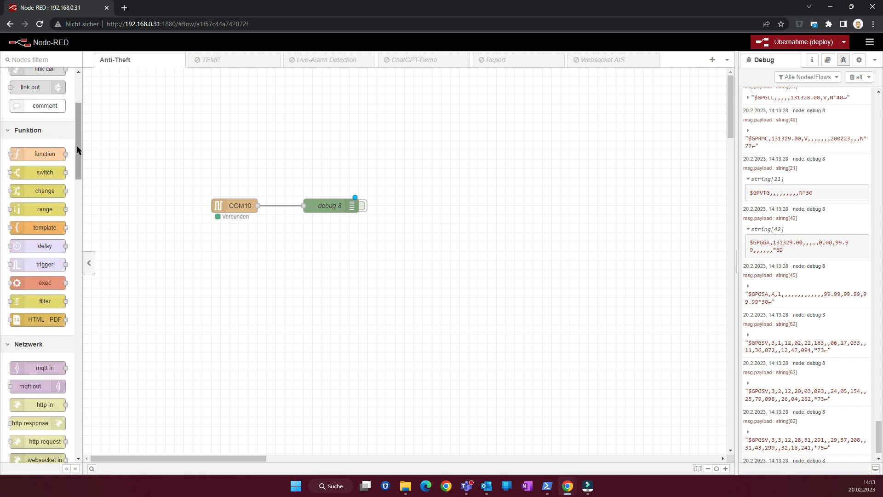
click(868, 42)
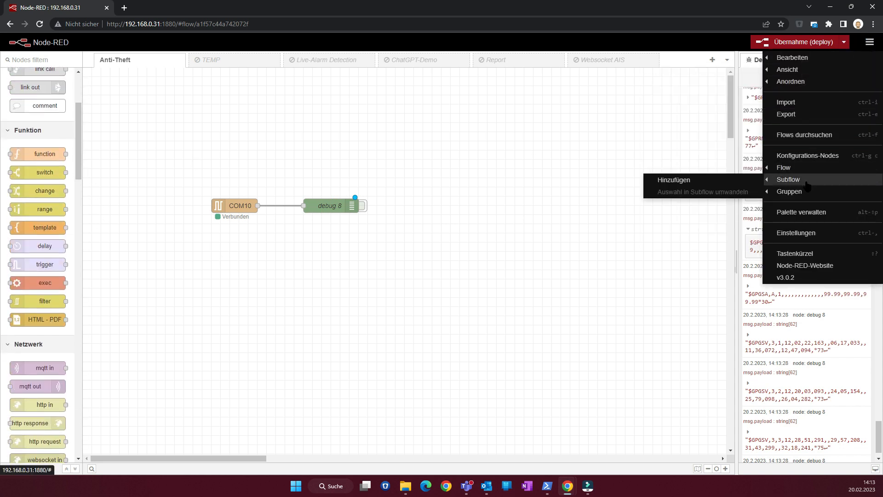
Search the palette for 'NMEA' and confirm node-red-contrib-nmea shows as installed
click(800, 212)
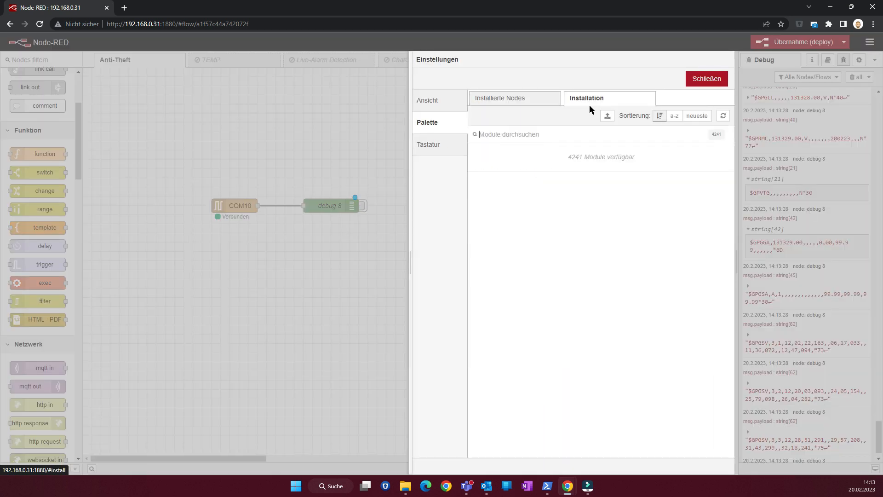
text(NEMA)
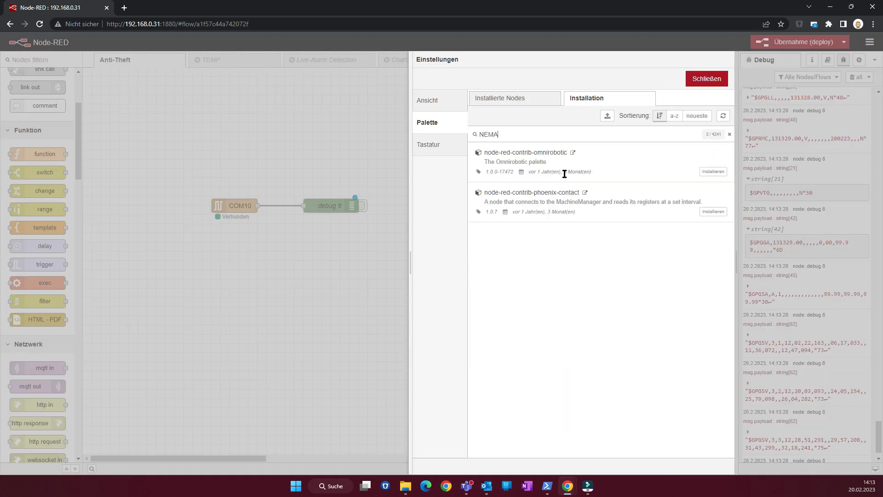
key(Backspace)
text(M)
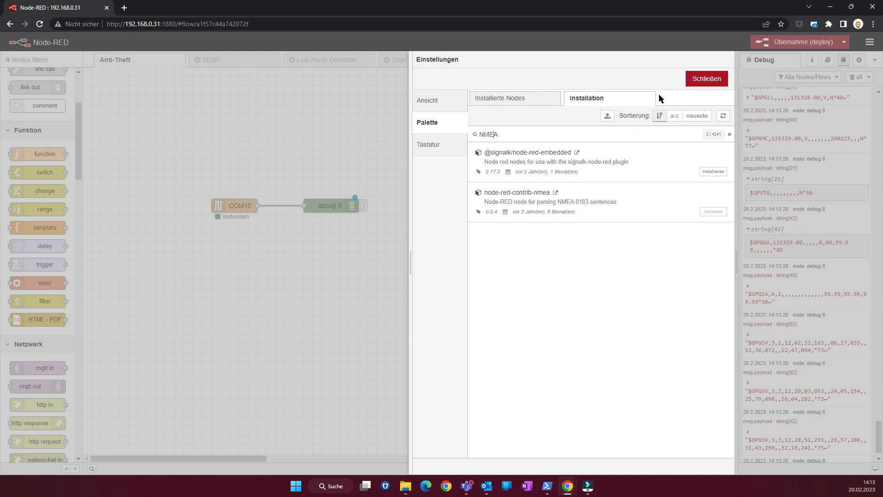
click(706, 78)
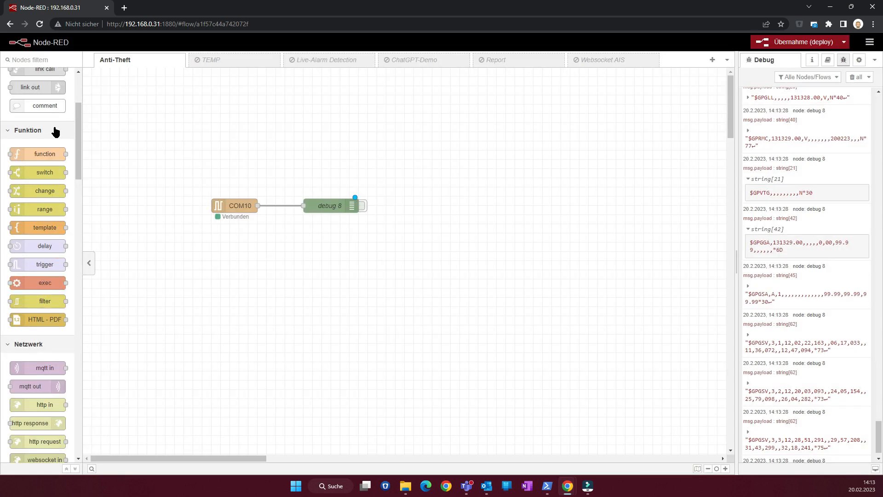
Place an nmea parser node between COM10 and debug 8
text(nmea)
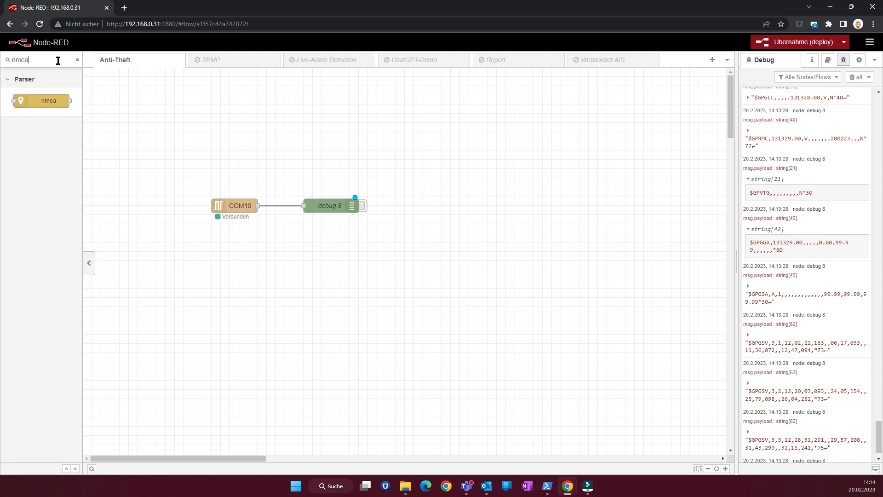
drag(48, 100, 311, 169)
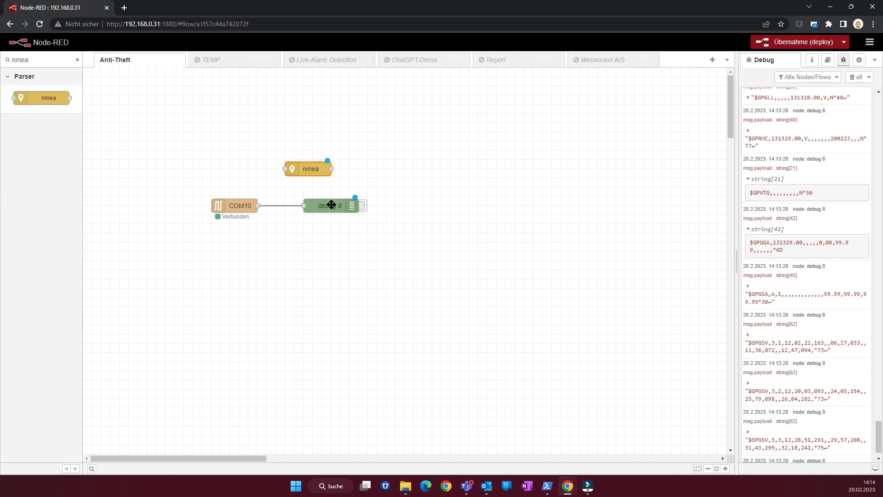
drag(330, 206, 384, 206)
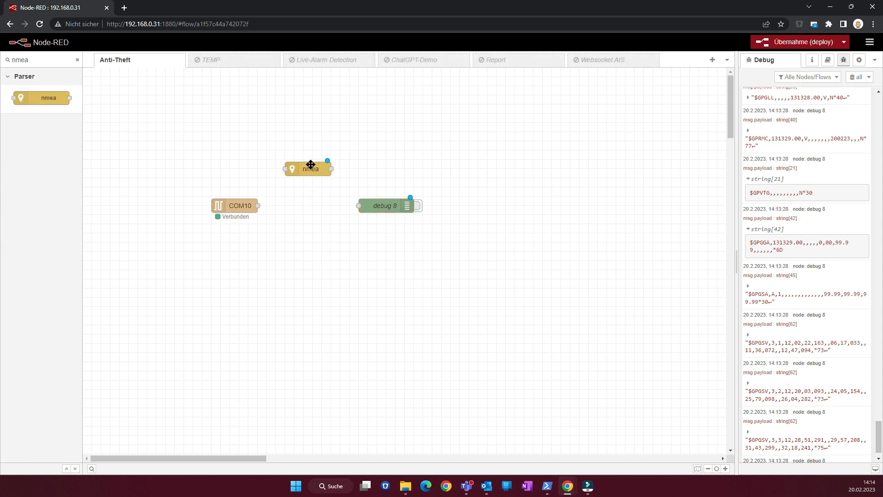
drag(309, 168, 311, 205)
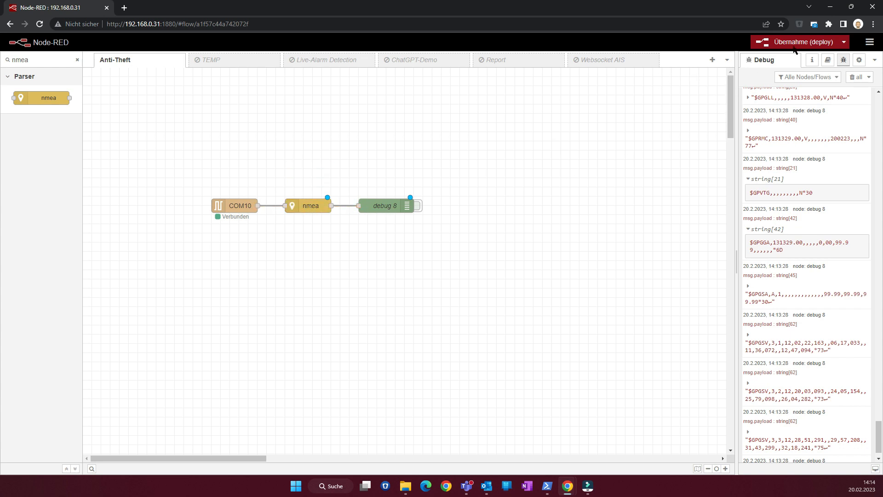
Deploy, re-enable debug 8, and expand a parsed GGA message's fields
click(803, 42)
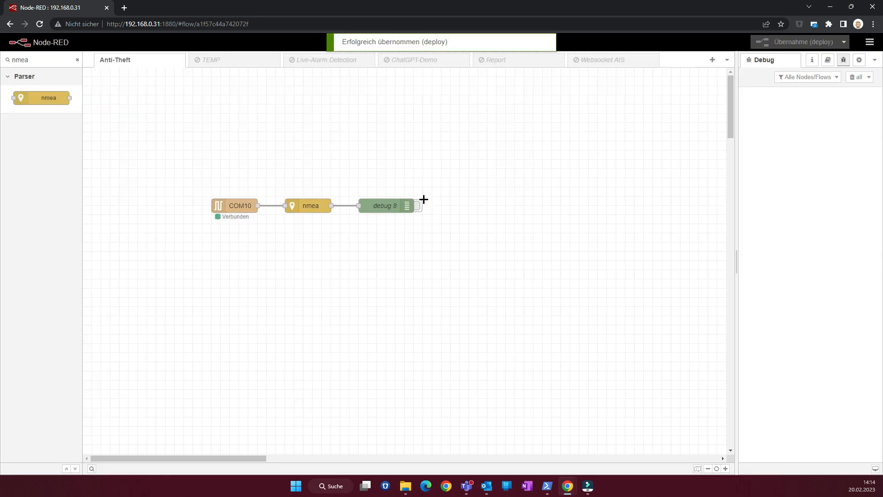
click(418, 205)
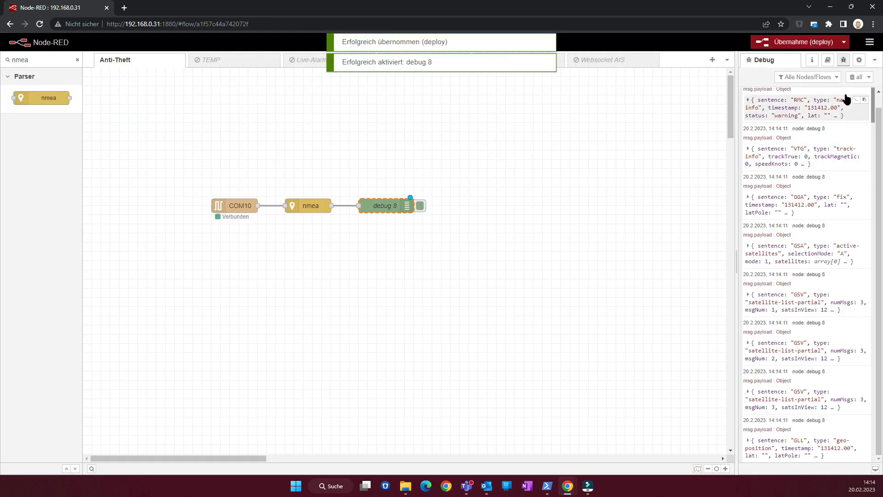
click(407, 205)
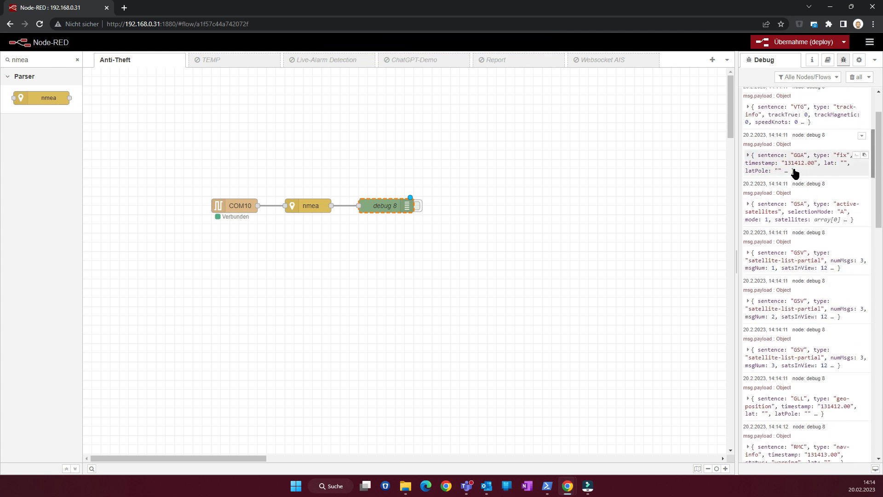
click(749, 155)
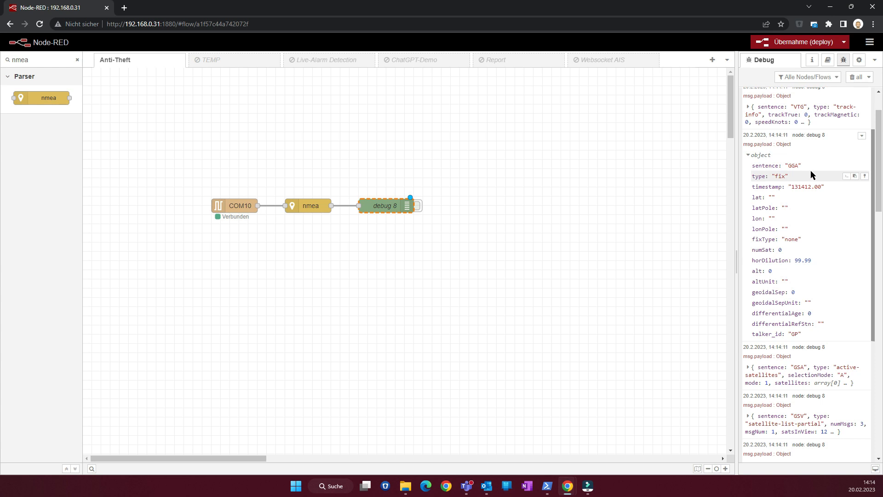
mouse_move(777, 172)
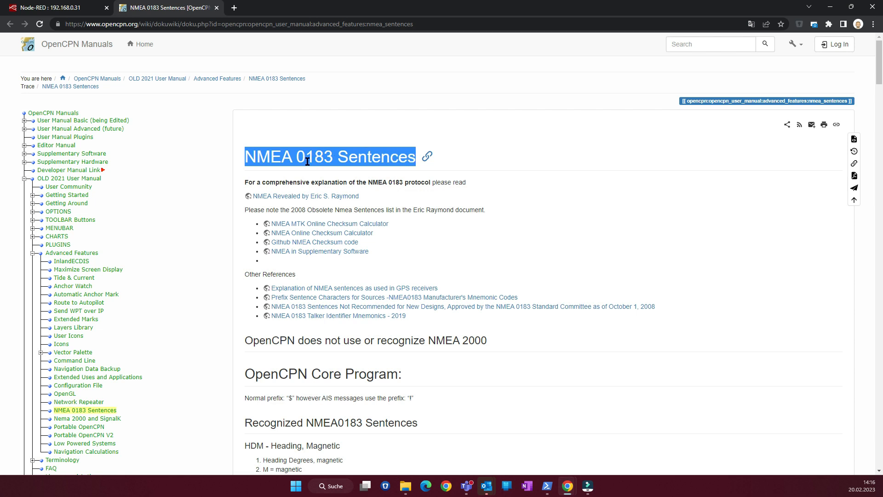
Scroll the OpenCPN NMEA 0183 page through the GGA, GLL and GSV definitions
scroll(down, 3)
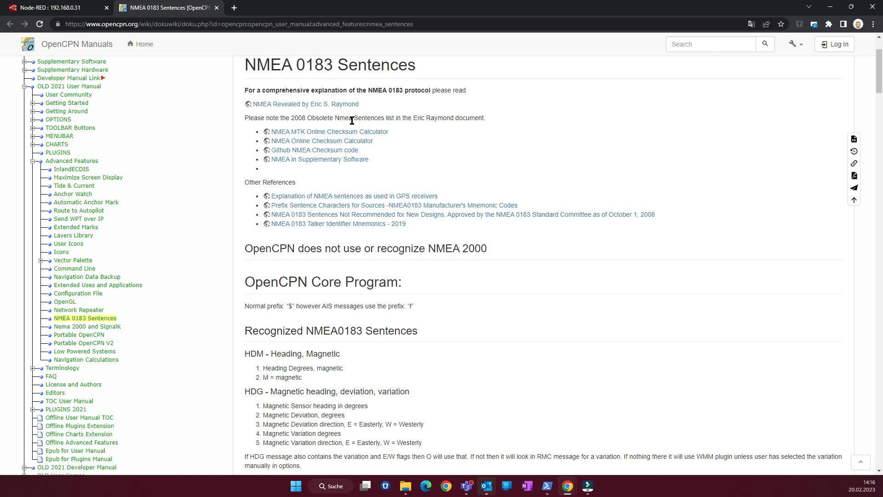
scroll(down, 3)
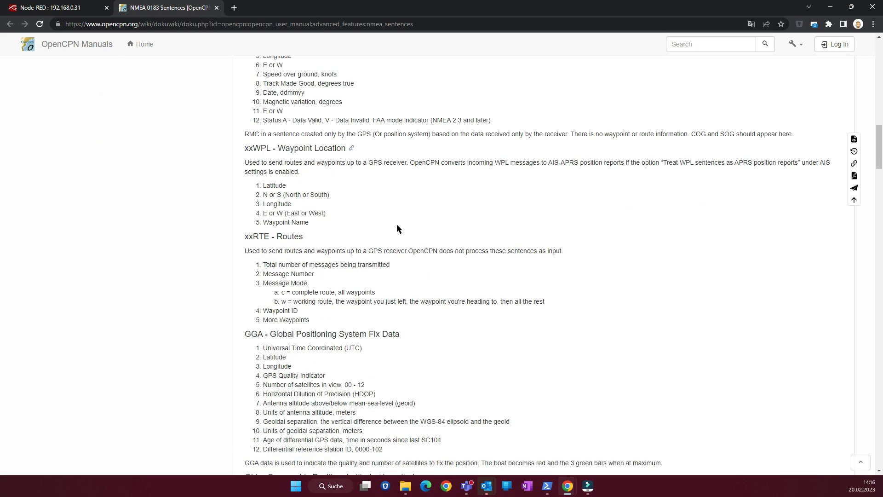
scroll(down, 3)
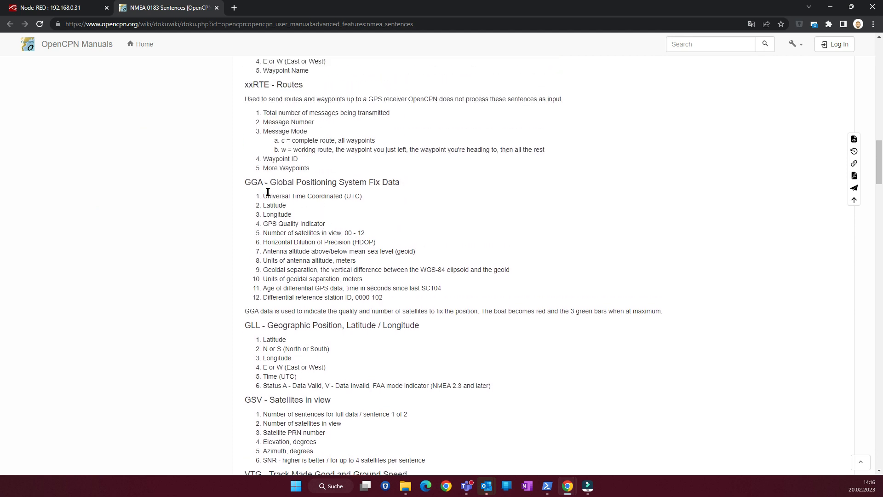
mouse_move(410, 186)
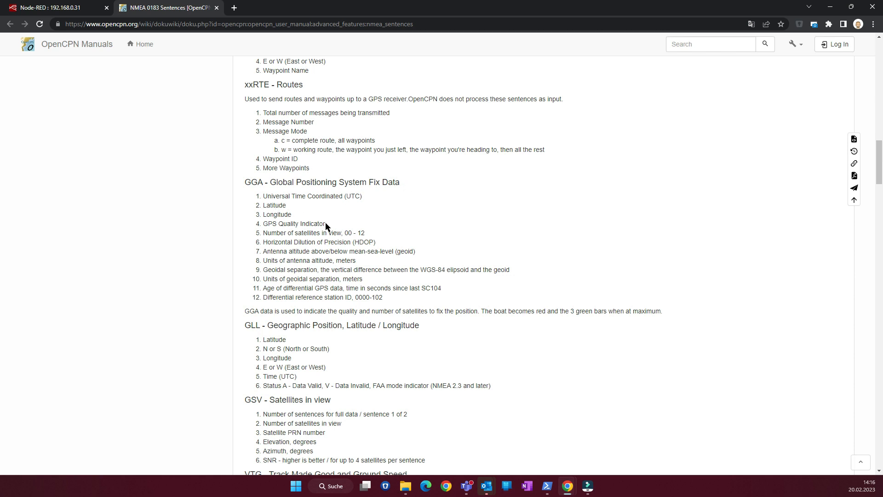
scroll(down, 3)
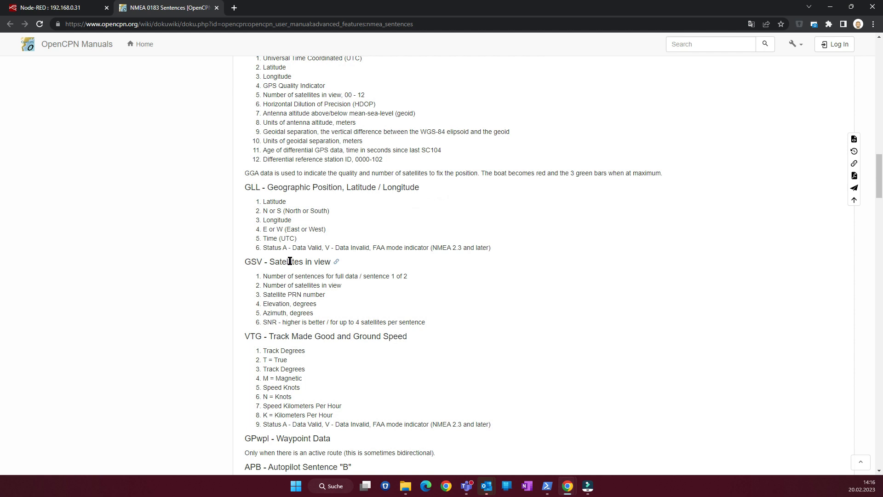
mouse_move(289, 261)
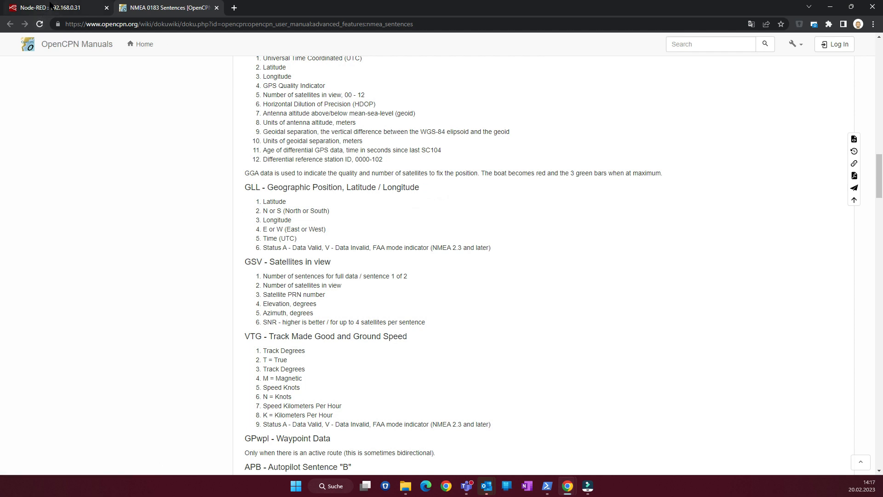
click(51, 8)
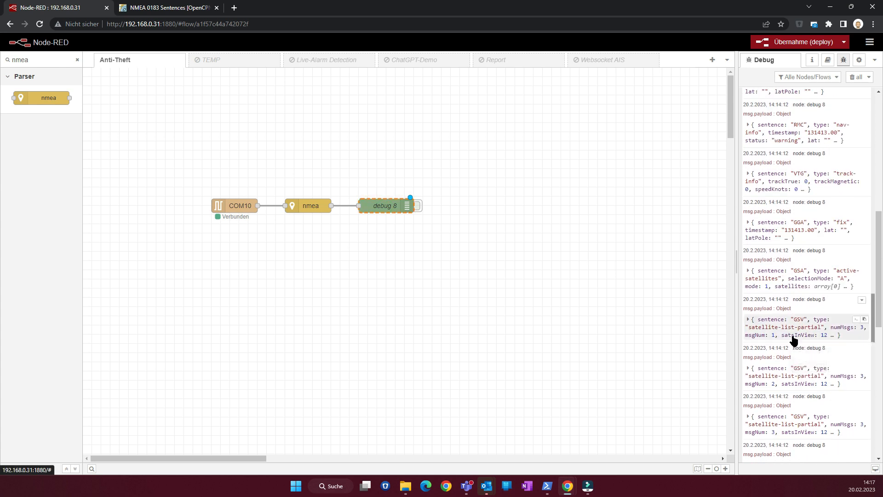
Expand a GSV message's satellites array and first entry to view elevation, azimuth, SNR
click(749, 319)
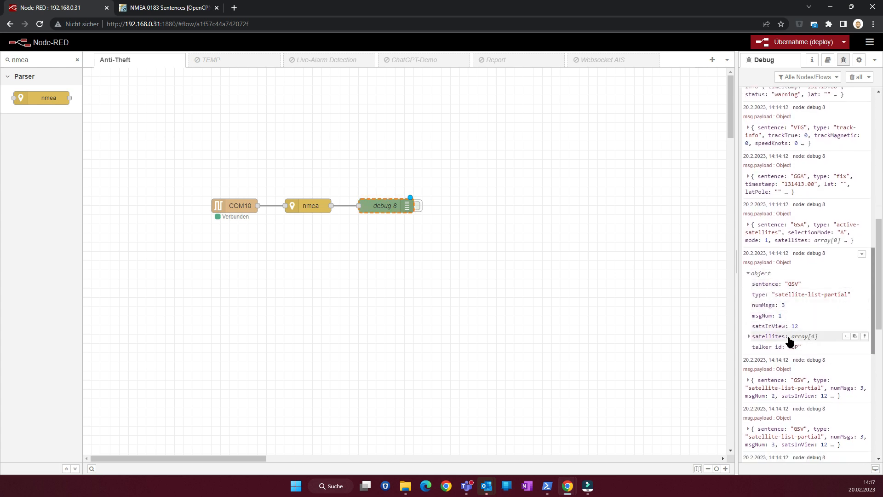
click(750, 337)
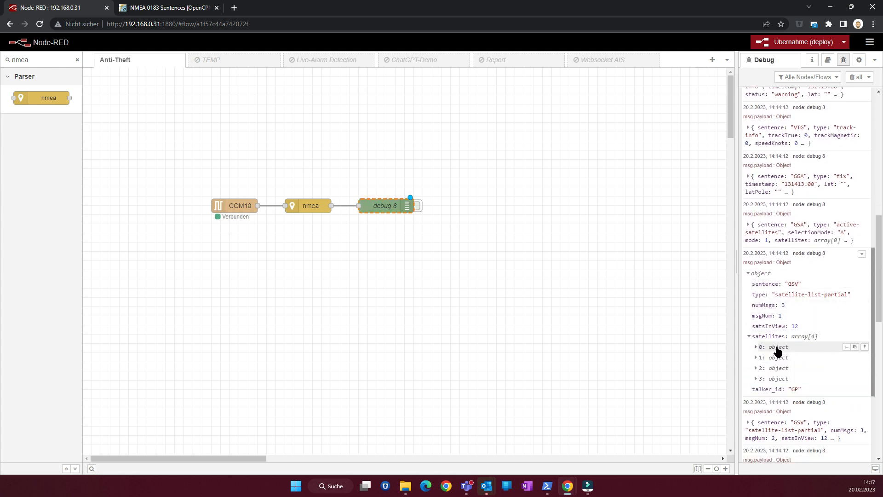
click(757, 346)
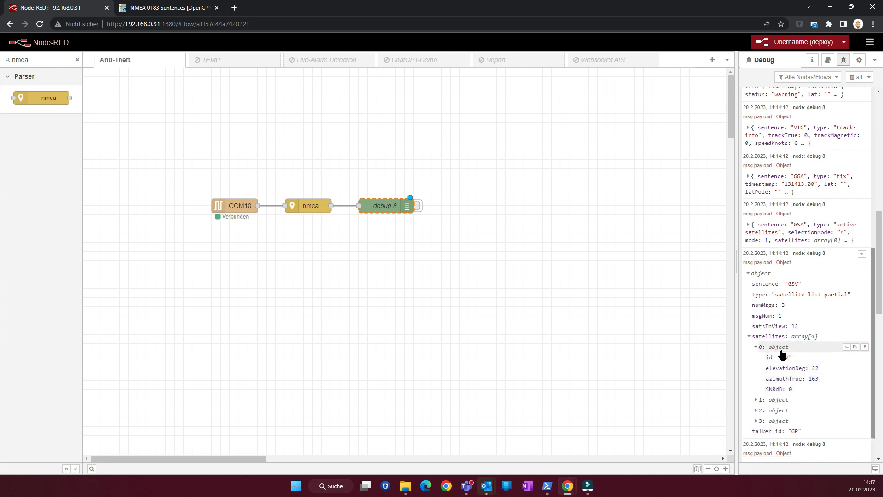
click(760, 347)
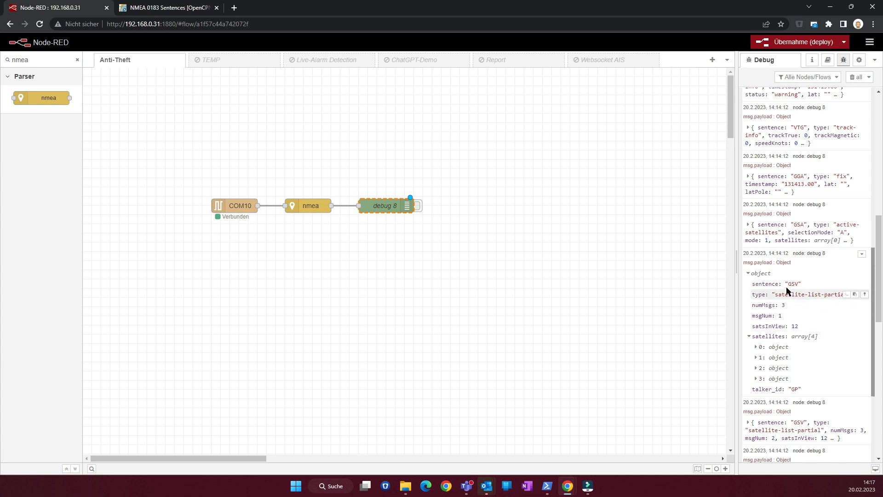
click(163, 7)
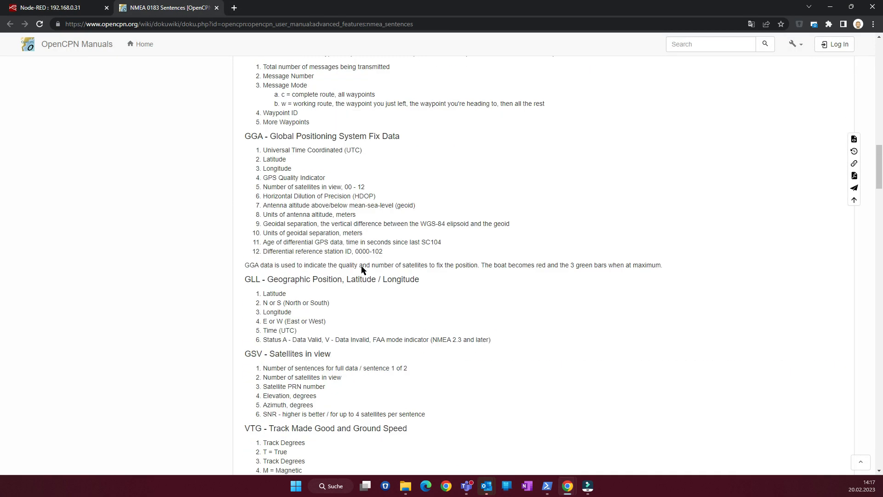
scroll(down, 3)
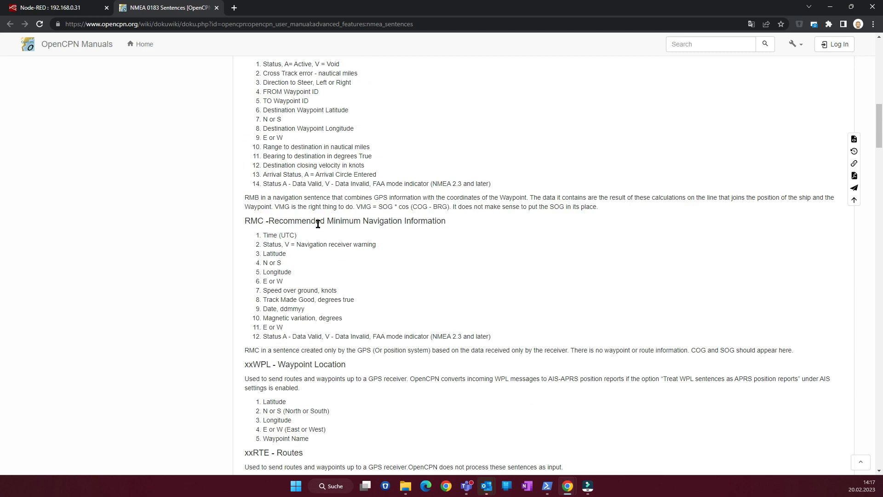
scroll(down, 3)
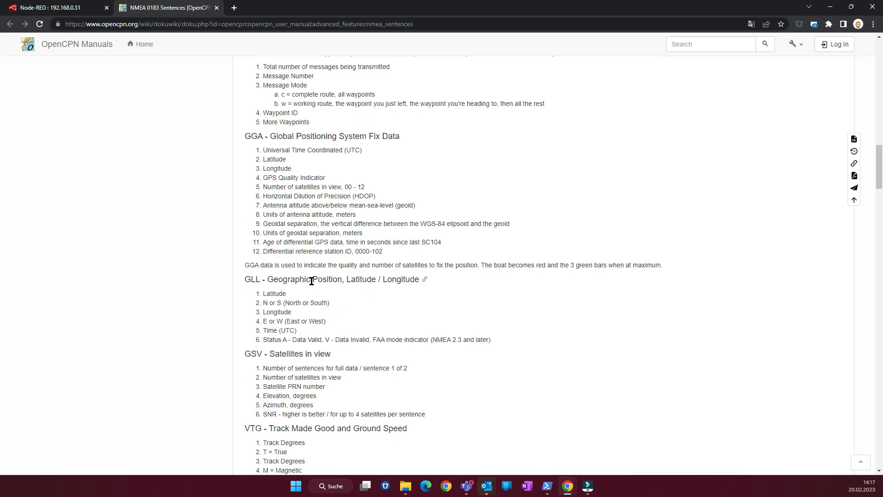
mouse_move(393, 278)
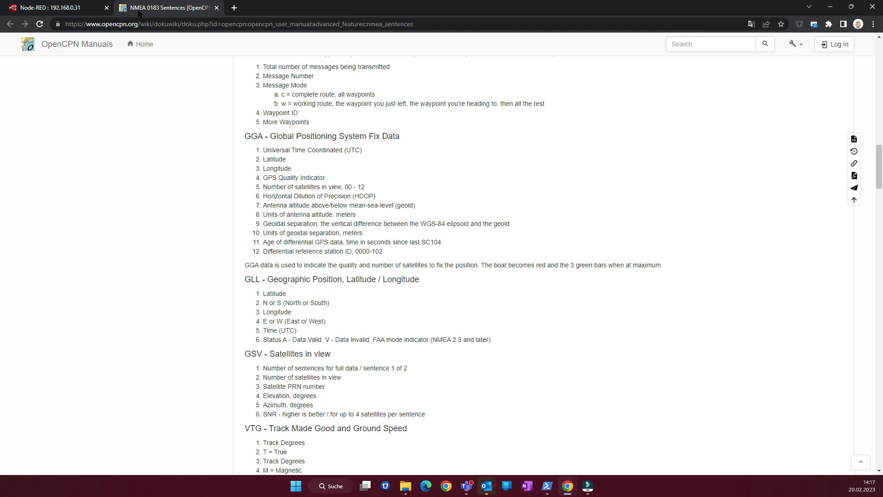
Insert a switch node before debug 8 with rule msg.payload.setence == GLL
click(54, 7)
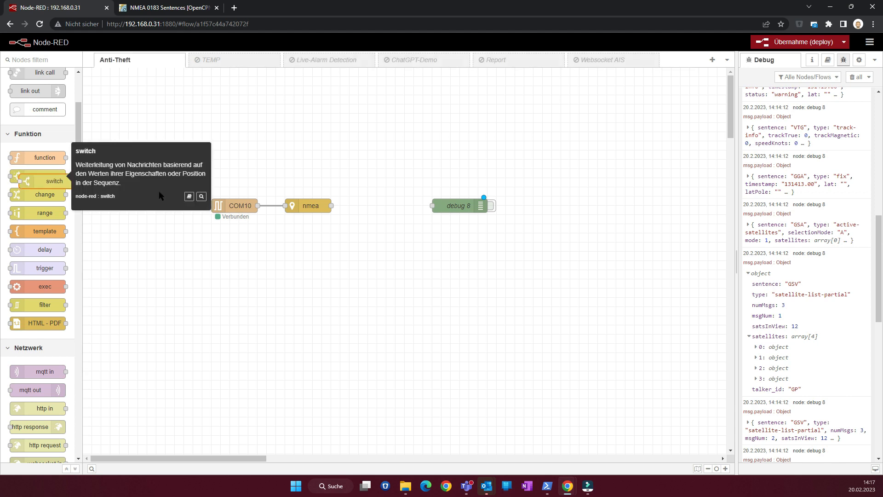
drag(55, 181, 383, 205)
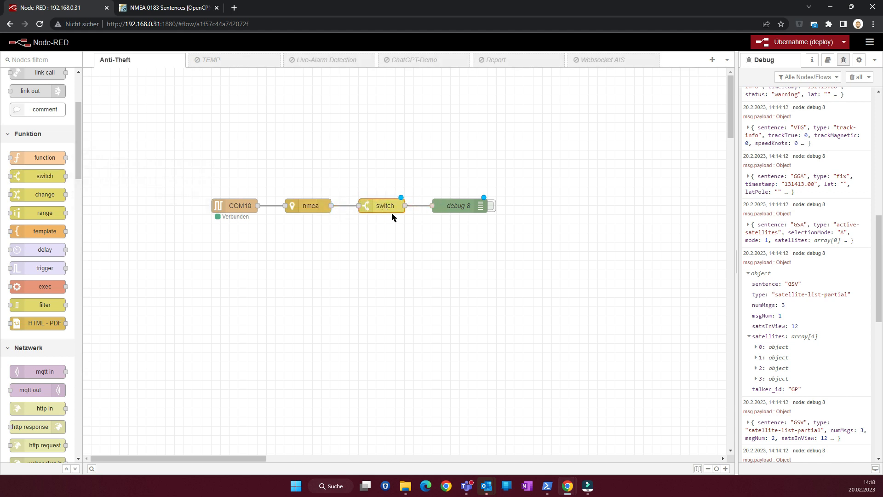
double_click(384, 205)
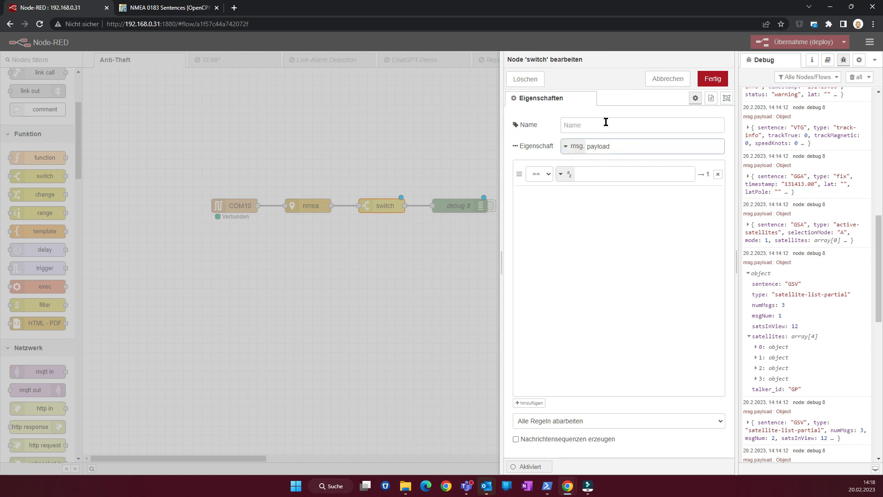
text(.)
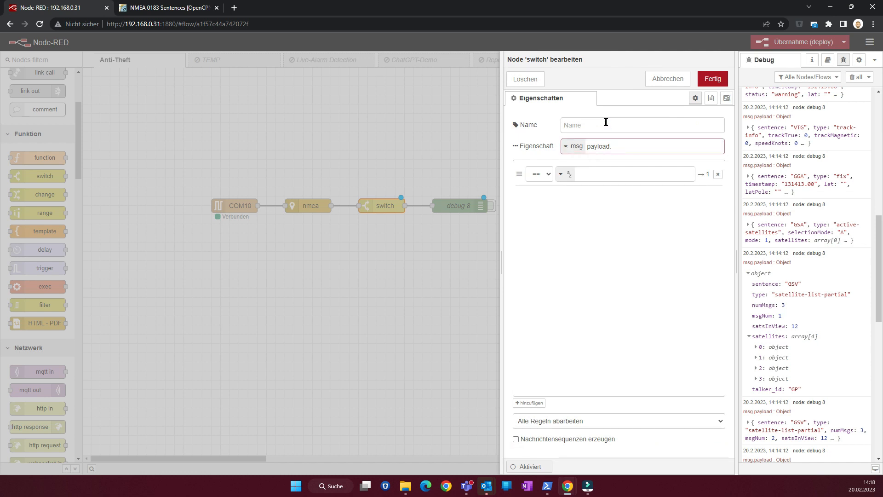
text(setence)
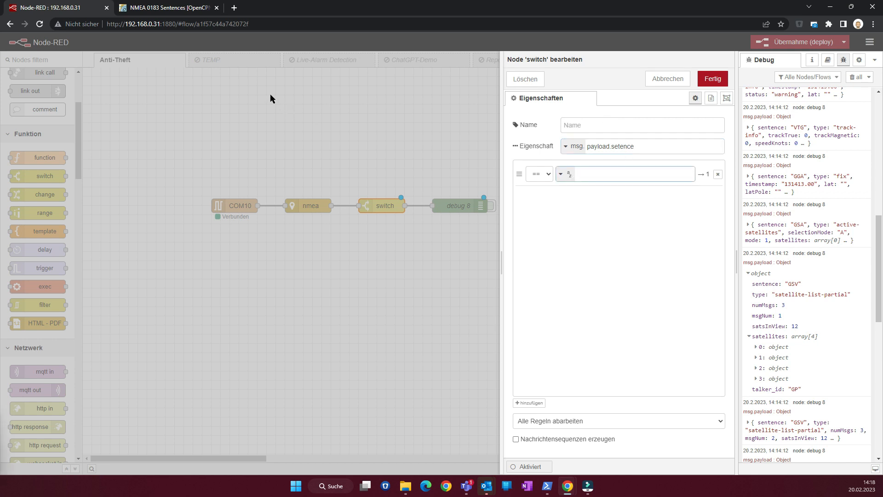
text(GLL)
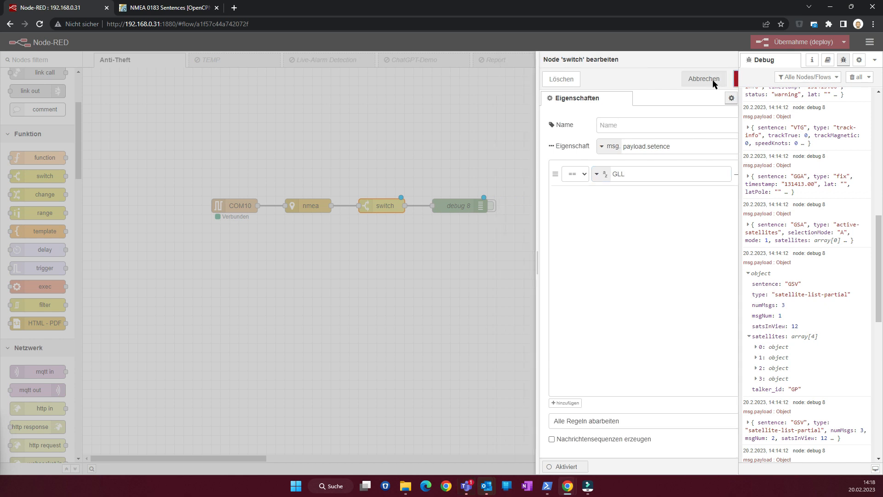
click(703, 79)
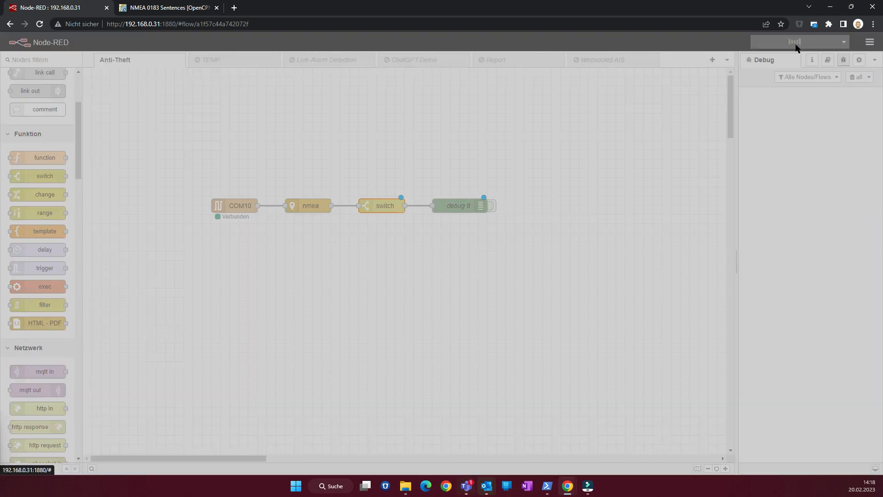
Deploy, recheck the switch's GLL rule, and inspect a GLL message's empty coordinates and status
click(804, 42)
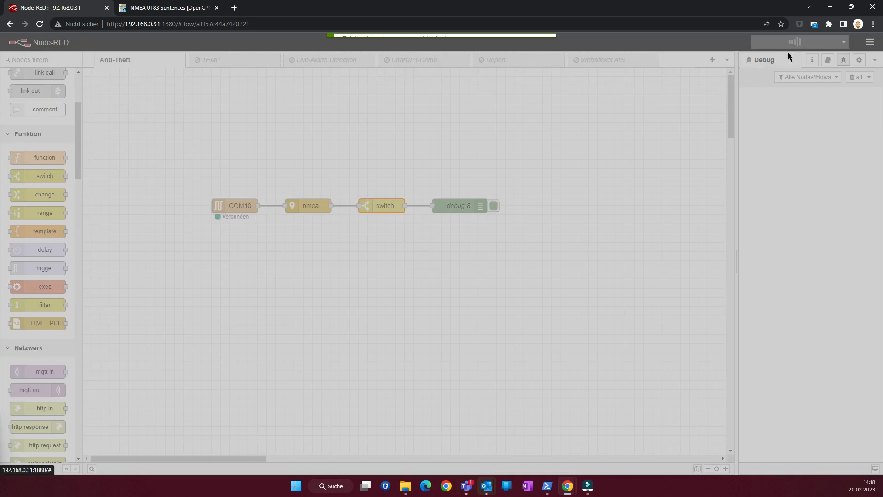
click(800, 41)
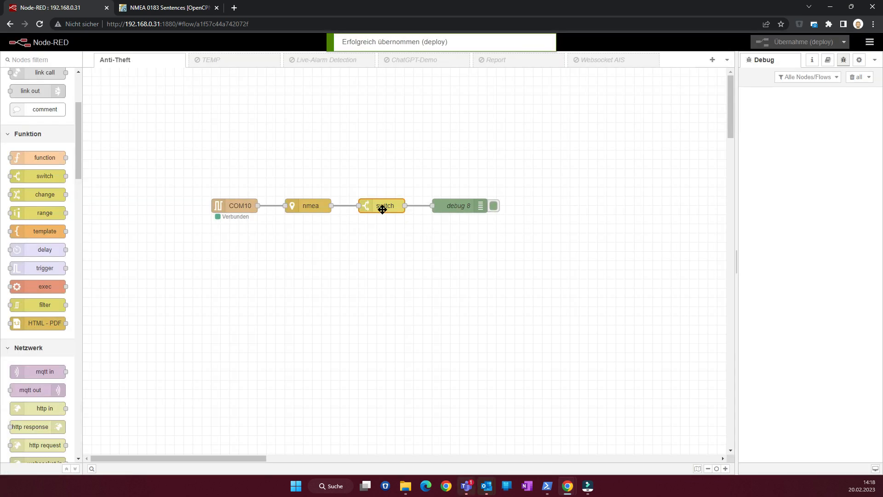
double_click(383, 206)
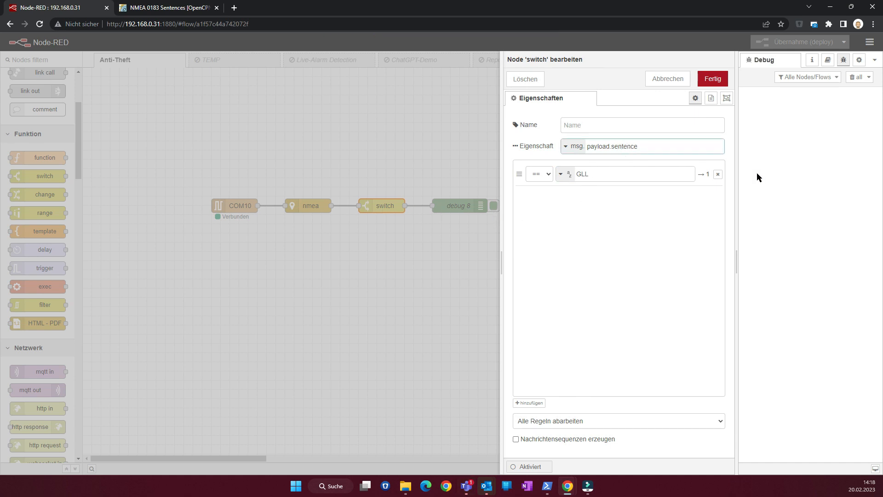
click(712, 78)
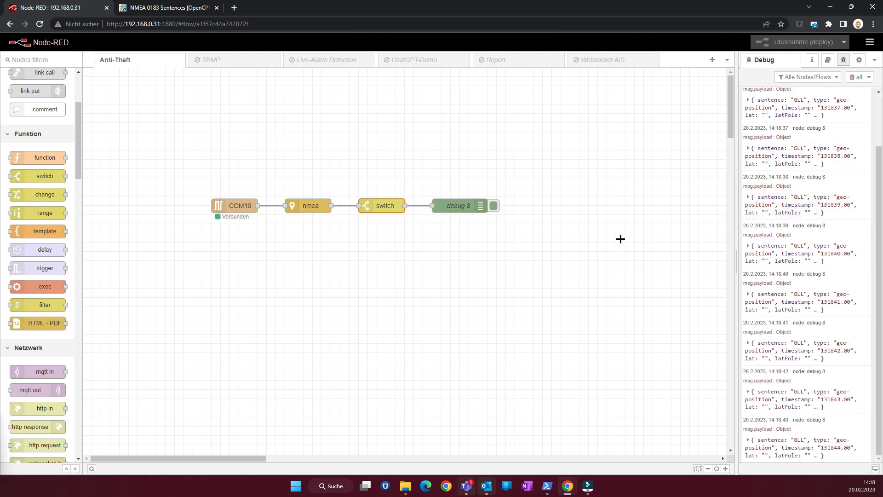
click(748, 196)
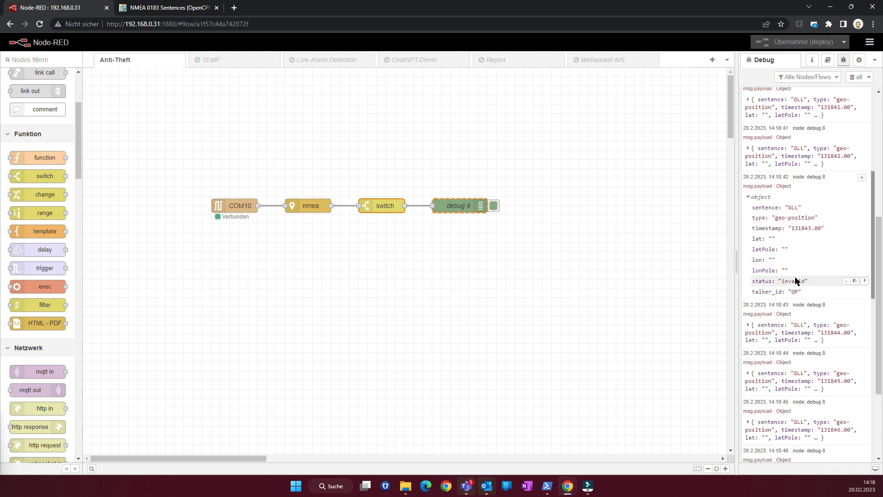
mouse_move(786, 238)
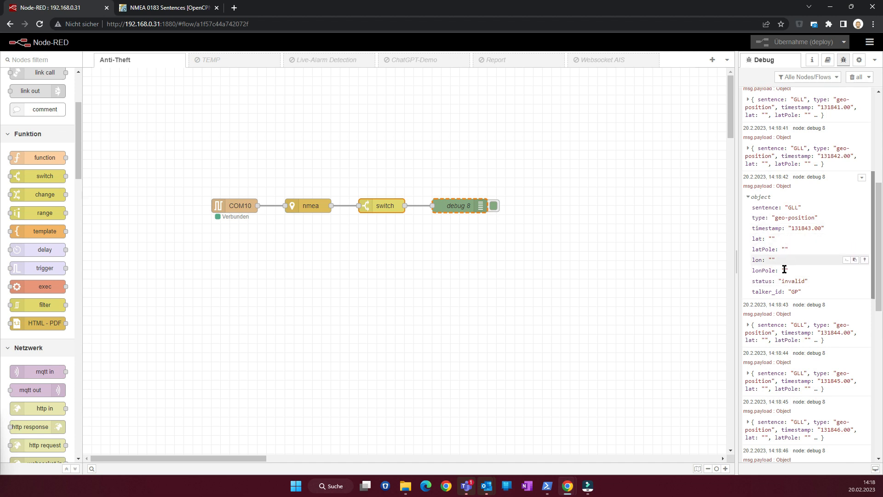
mouse_move(791, 266)
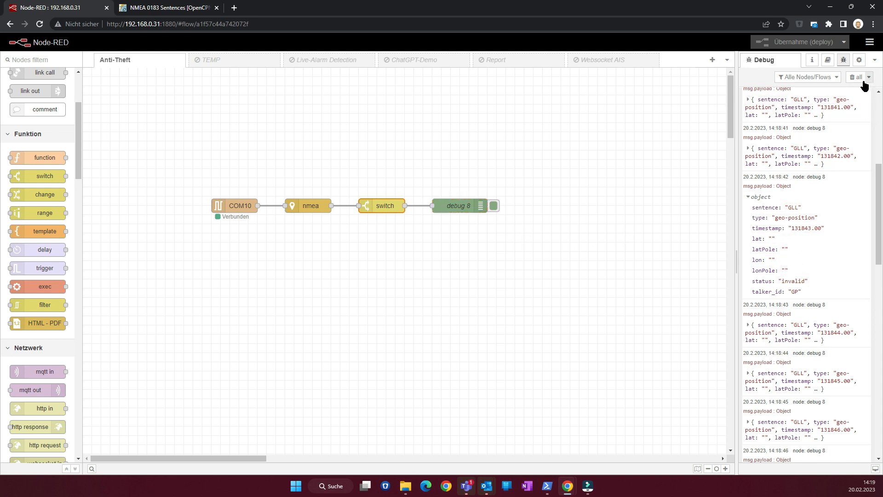
click(855, 77)
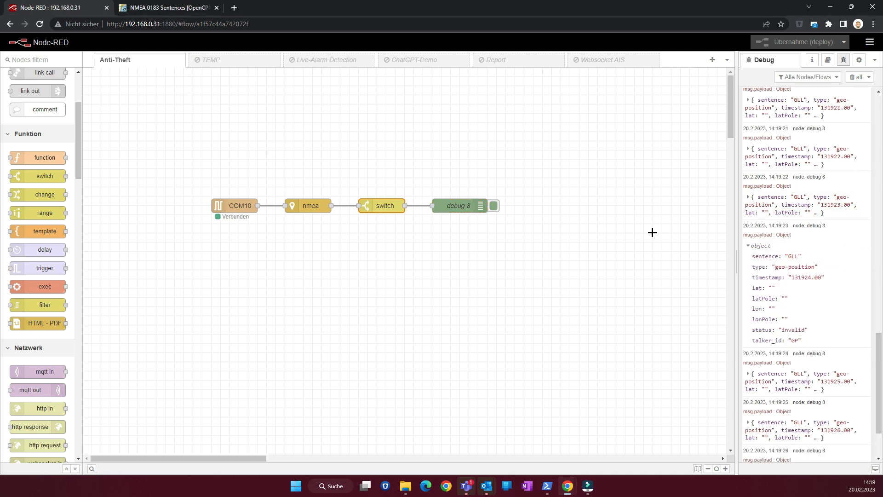
Move debug 8 right and add a function node after the switch
click(480, 206)
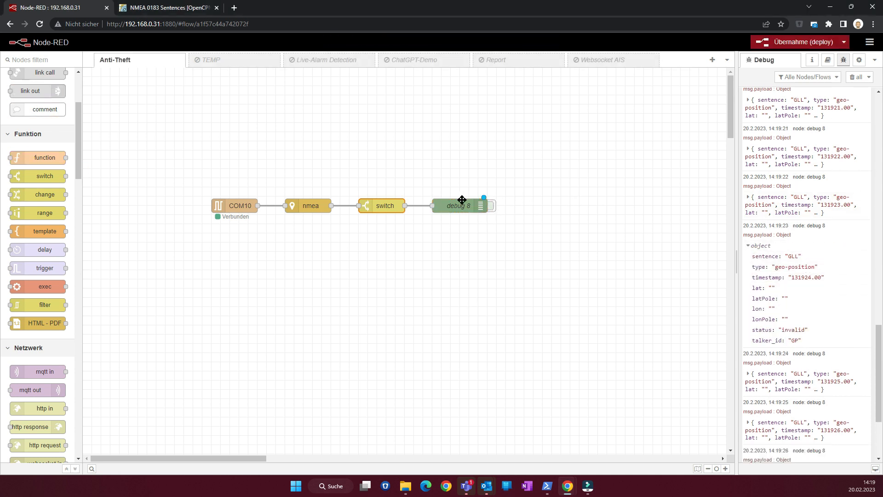
drag(457, 205, 549, 205)
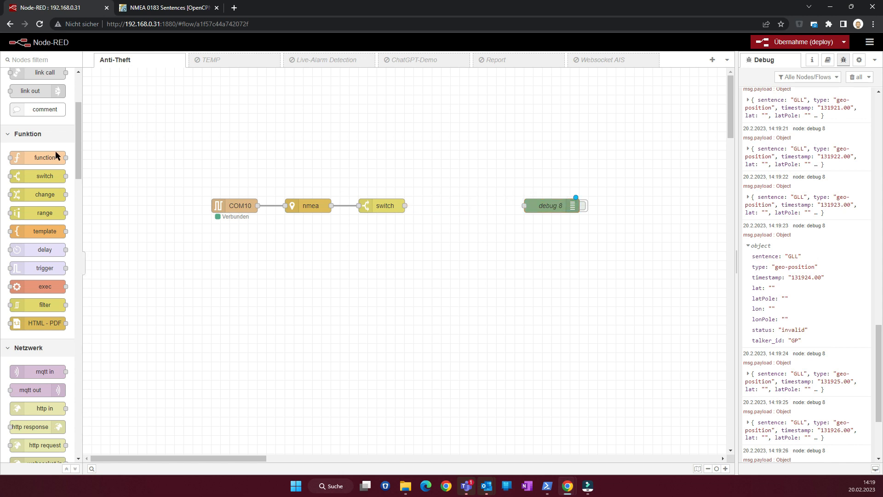
drag(44, 157, 460, 206)
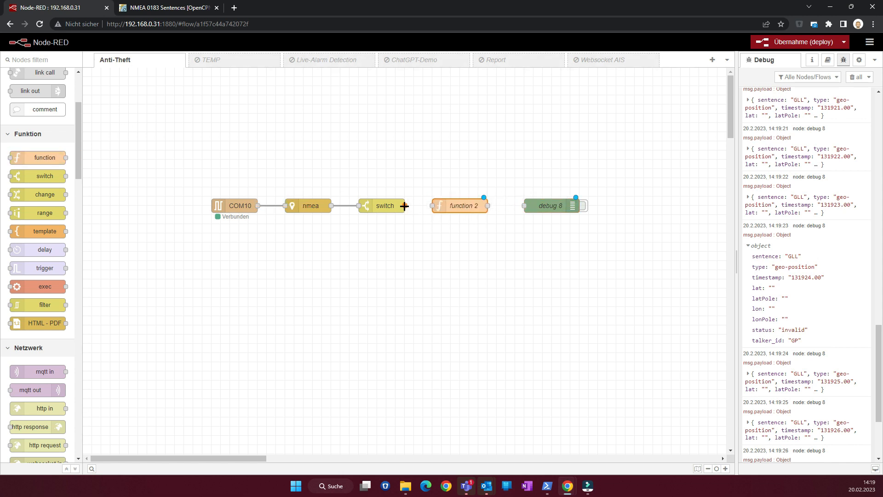
double_click(460, 205)
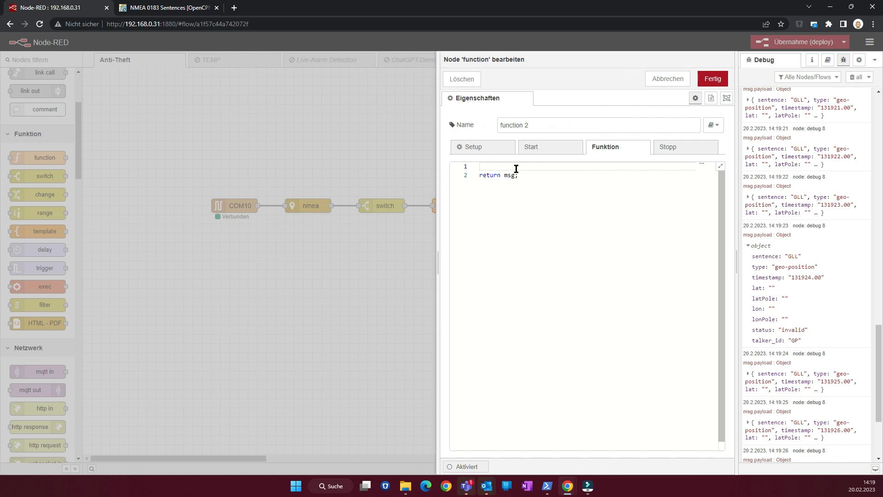
Declare the Google Maps search URL and lat/lon variables from msg.payload
text(var)
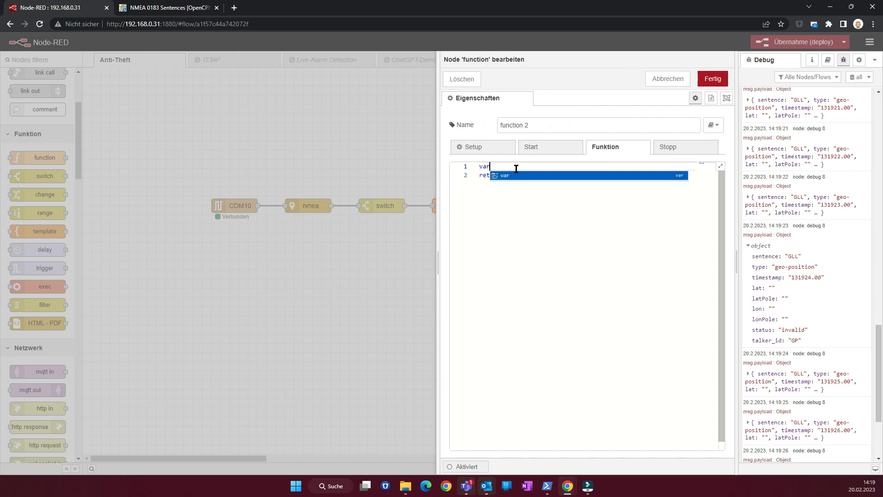
text(text =)
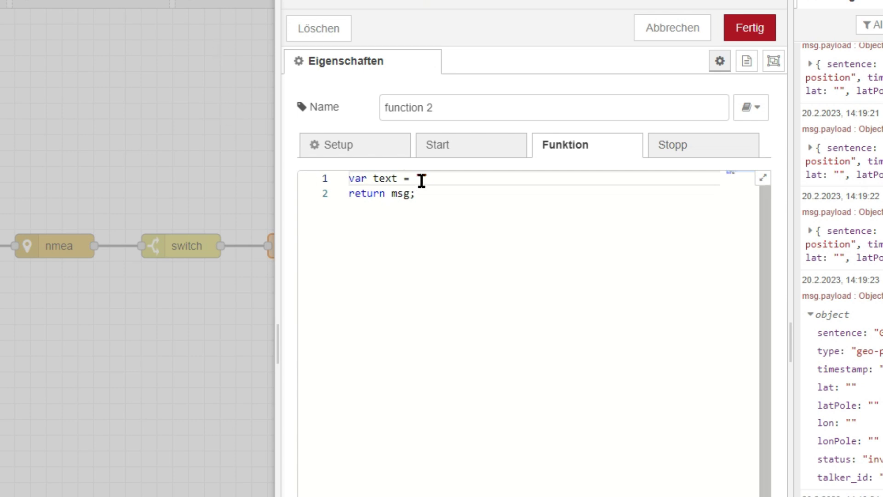
text("https://www.google.com/maps/search/?api=1&query=")
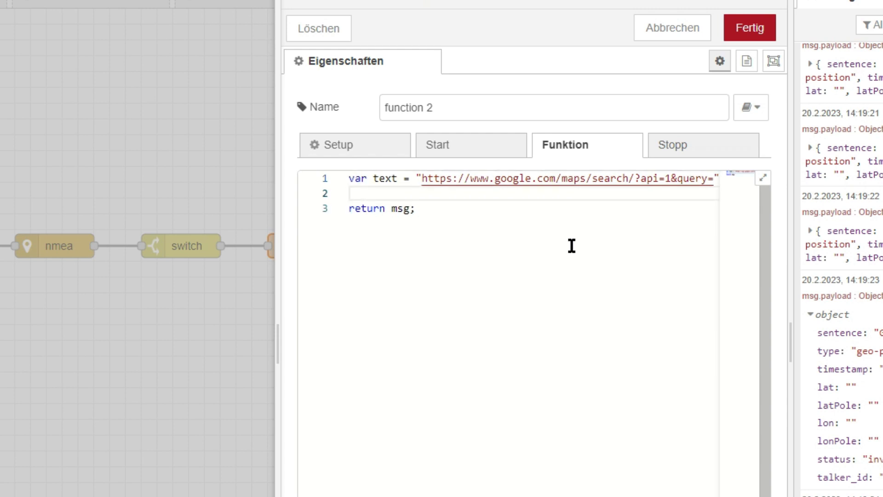
text(var)
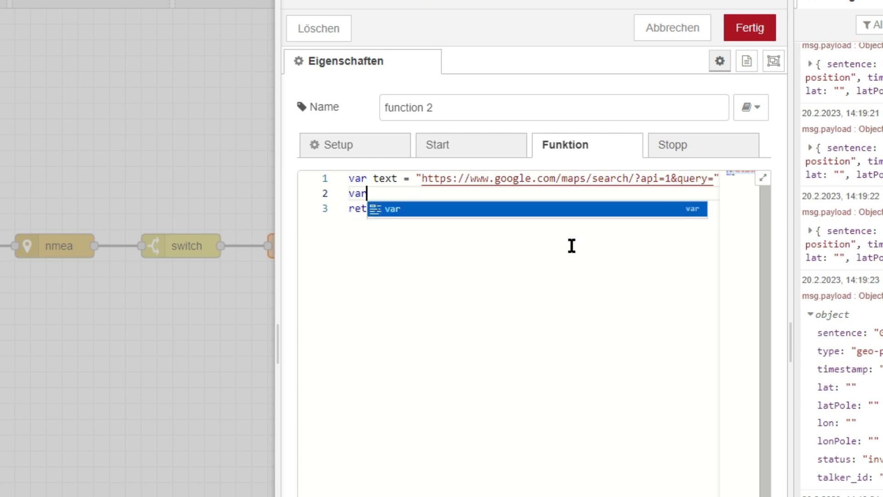
text(lat)
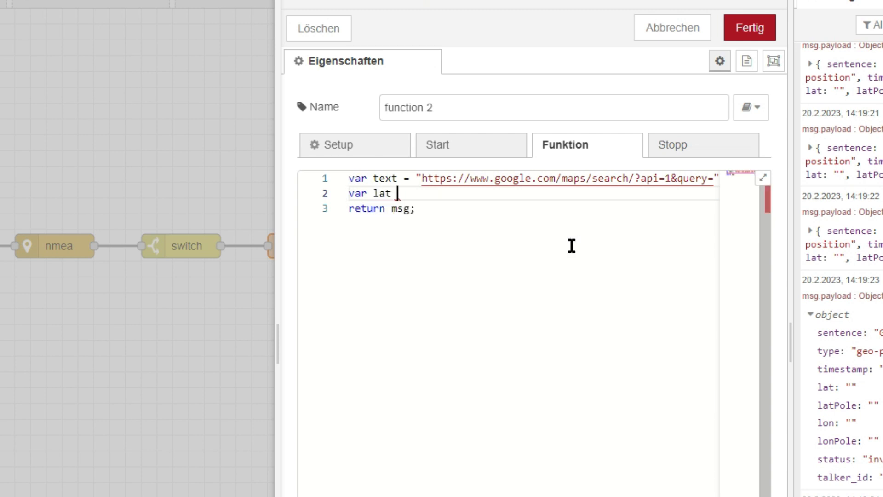
text(= msg.payl)
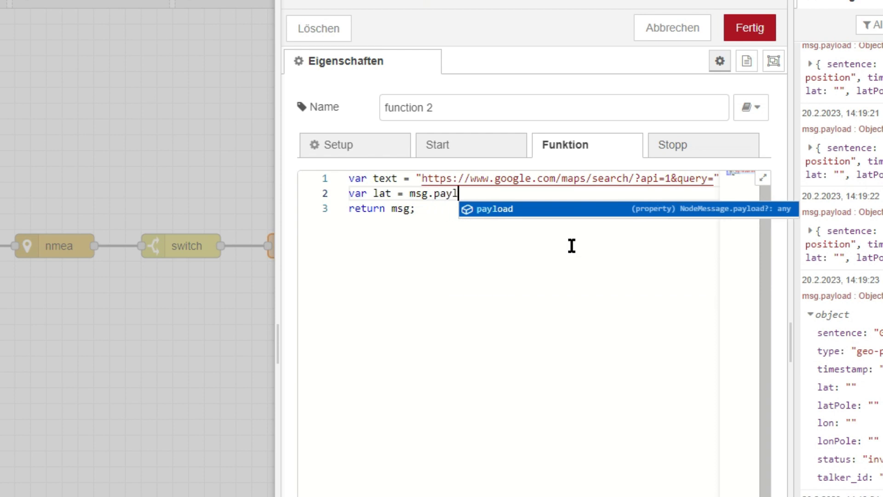
text(oad.lat;)
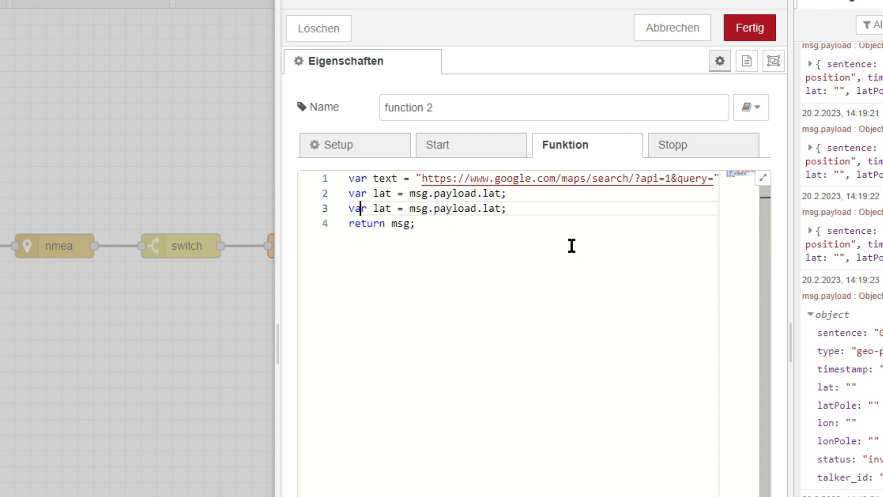
text(lon)
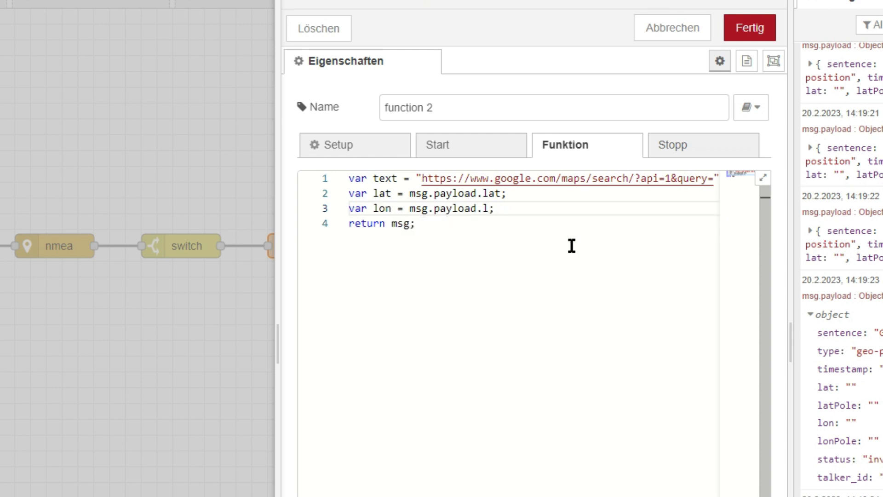
text(on)
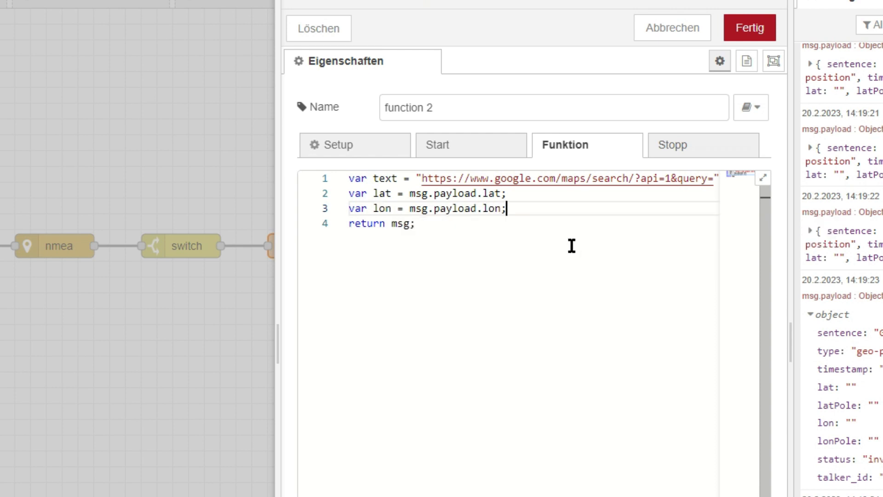
Append lat and lon to the Maps URL and put the link in msg.payload
key(enter)
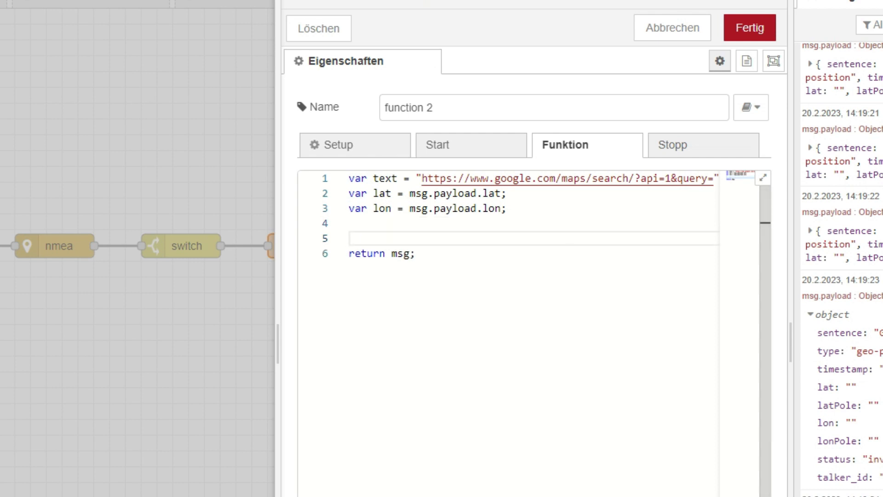
mouse_move(607, 318)
text(text = text)
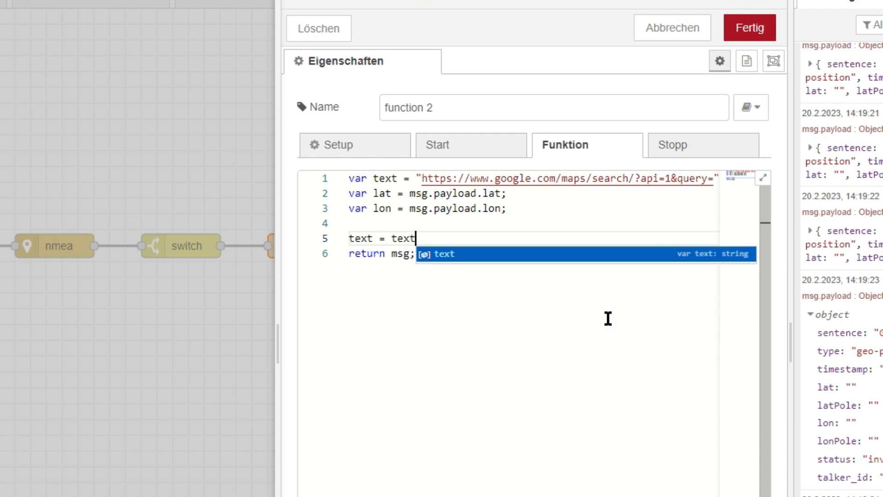
text(+ 1)
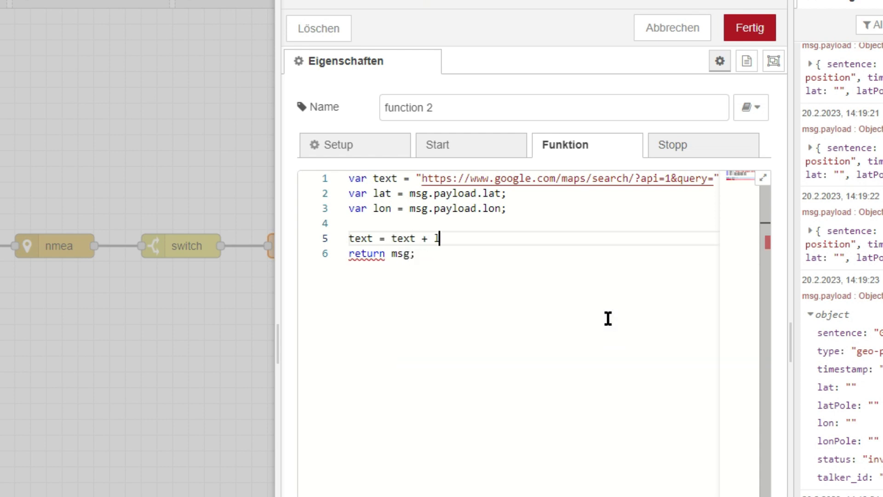
text(lat + "")
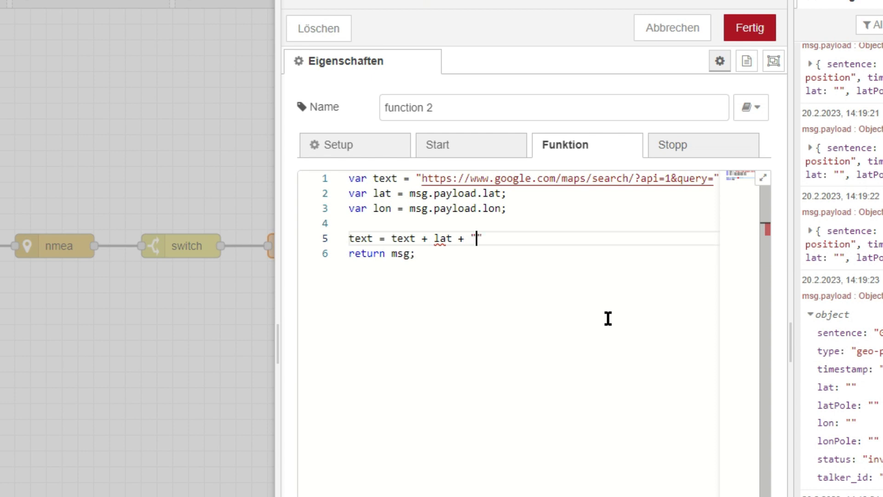
text(,)
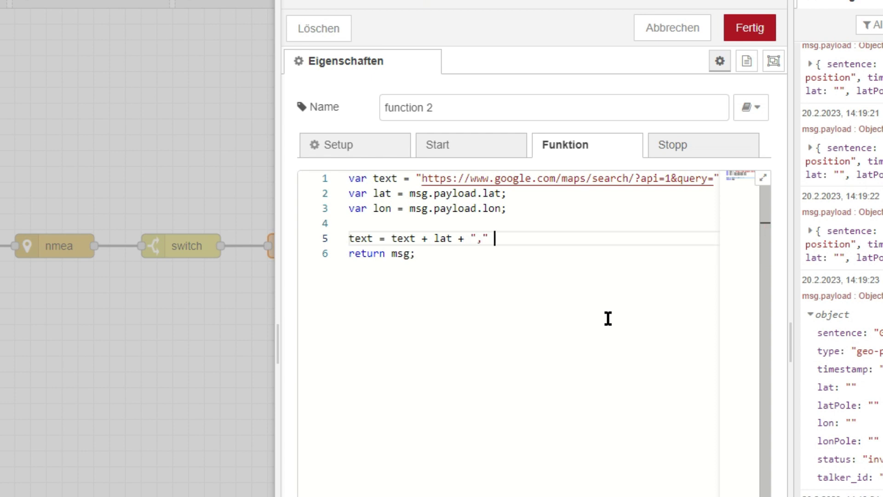
text(+ lon;)
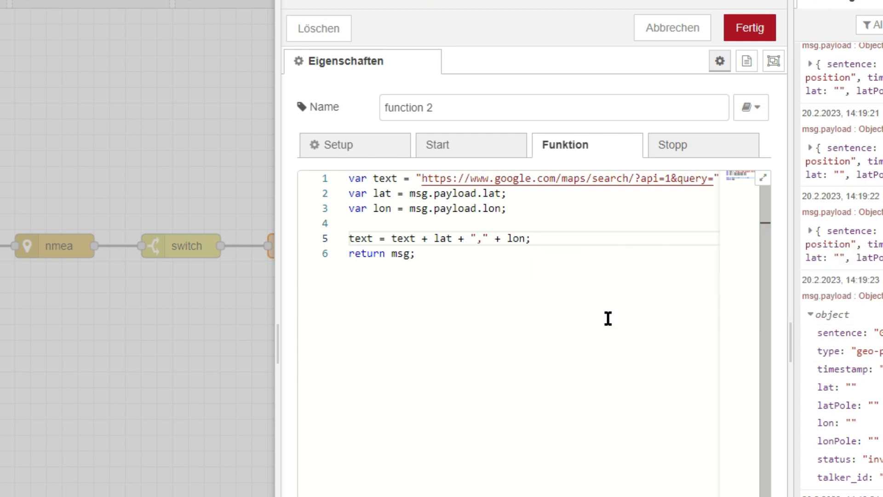
text(msg.payload = t)
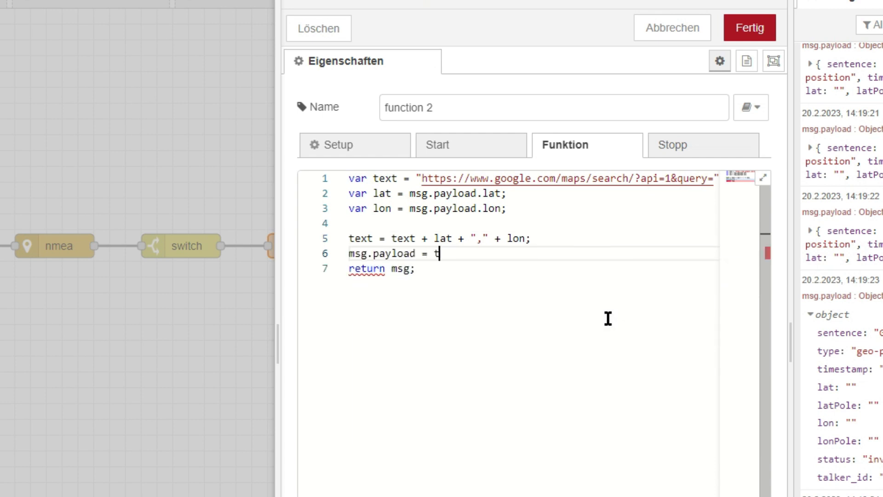
text(ext)
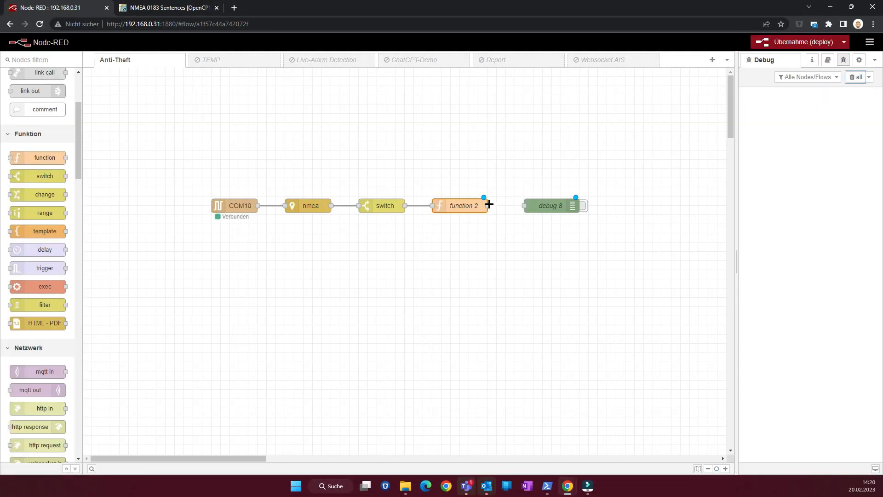
Rename the 'GLL Filter' function node to 'SMS Text'
double_click(460, 205)
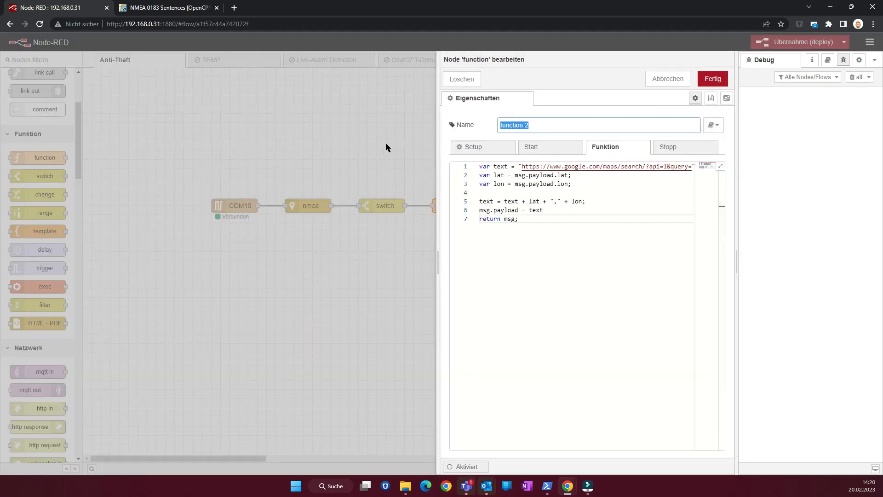
text(GLL Filter)
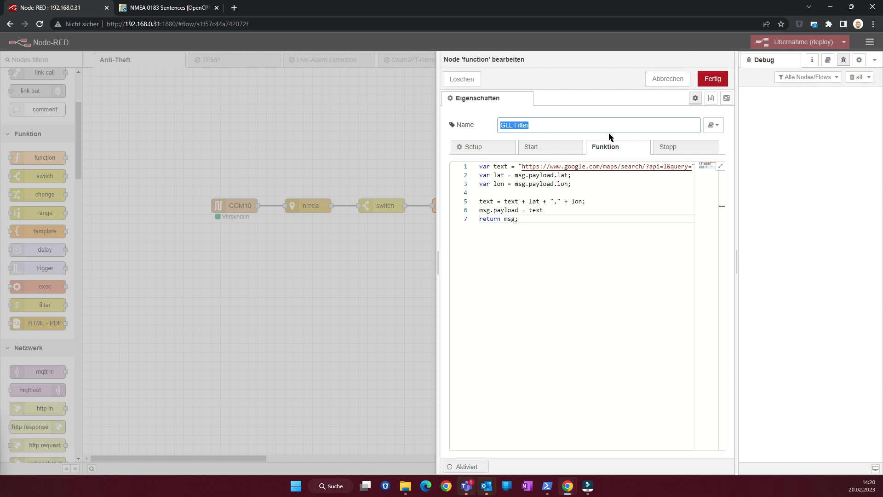
text(SMS Text)
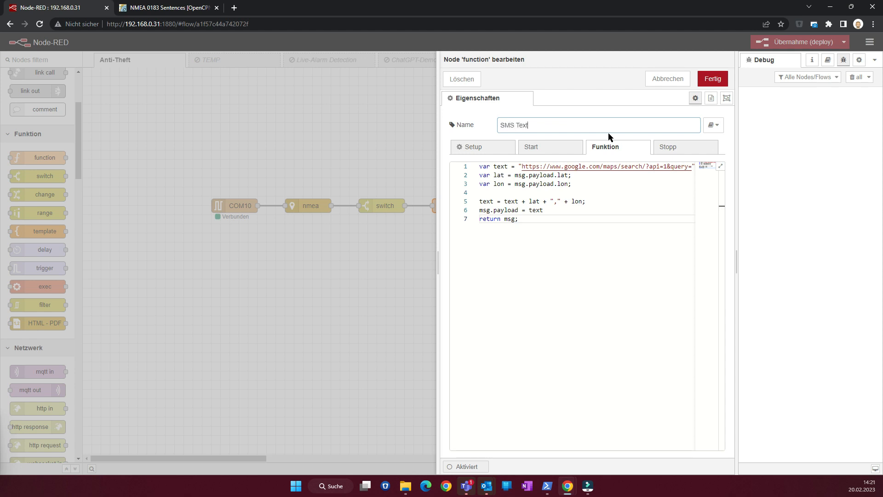
click(712, 79)
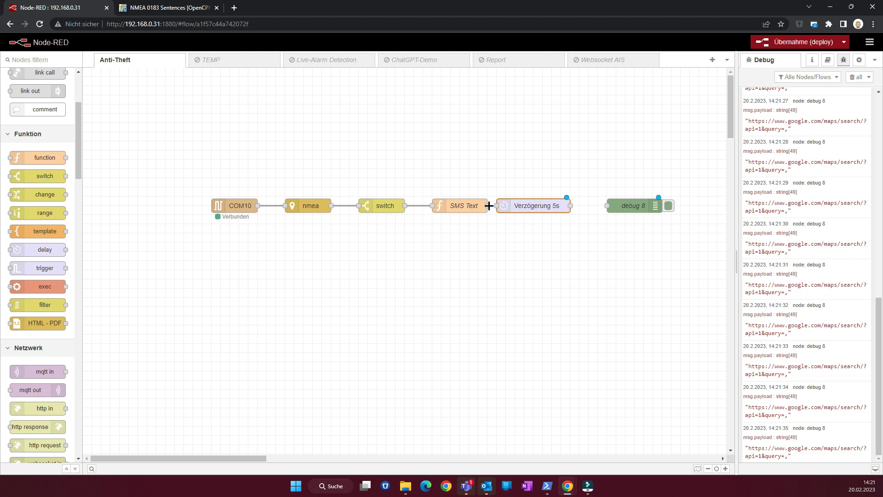
Wire the delay node to debug 8 and limit it to 1 message per hour, dropping intermediates
drag(567, 197, 607, 204)
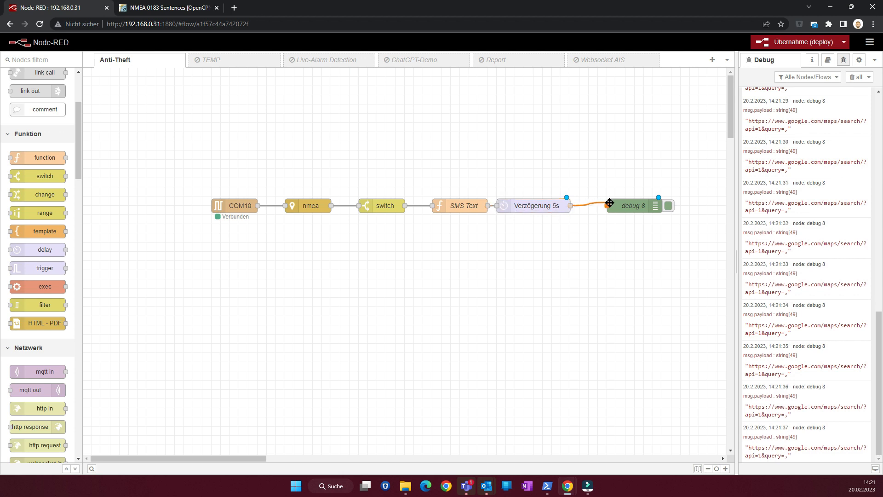
click(542, 205)
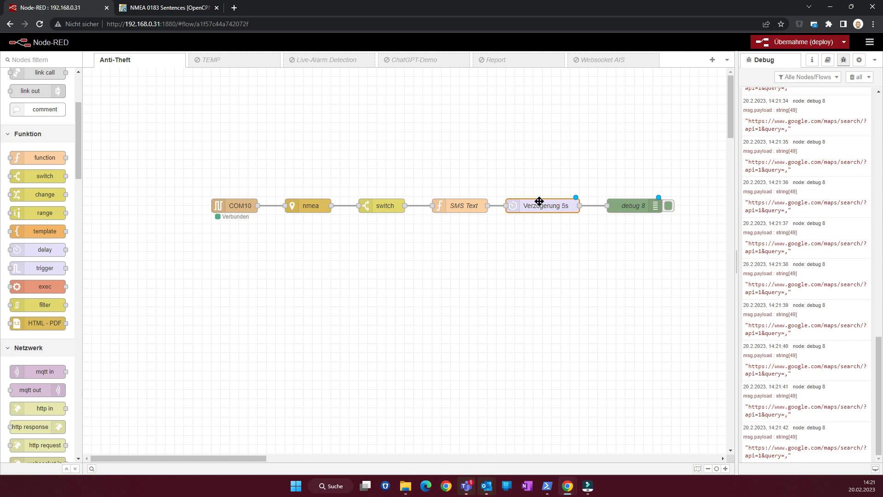
double_click(544, 205)
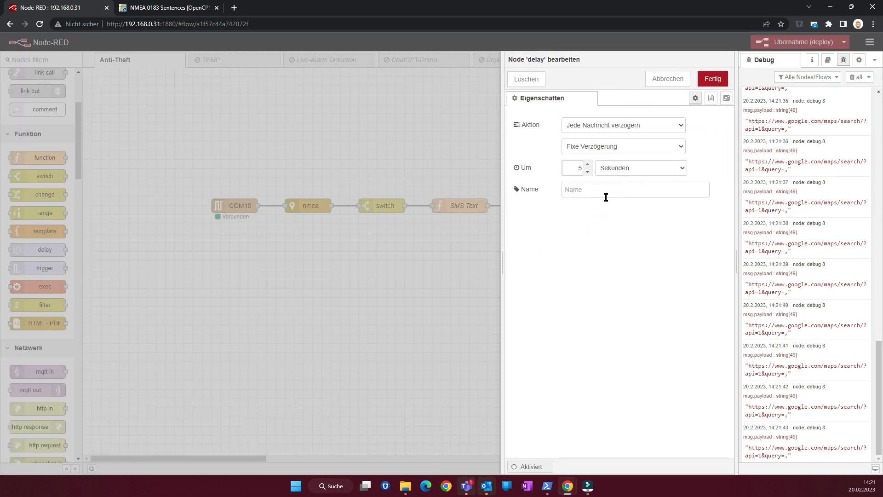
click(623, 124)
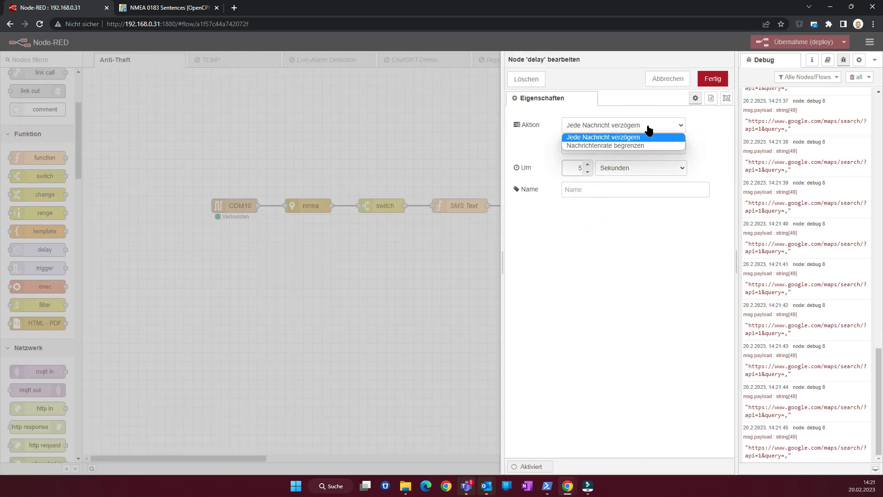
click(605, 145)
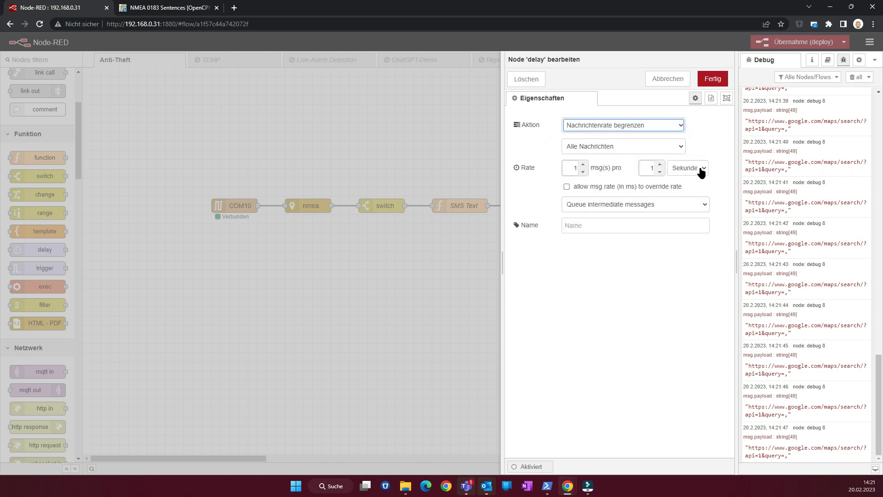
click(687, 168)
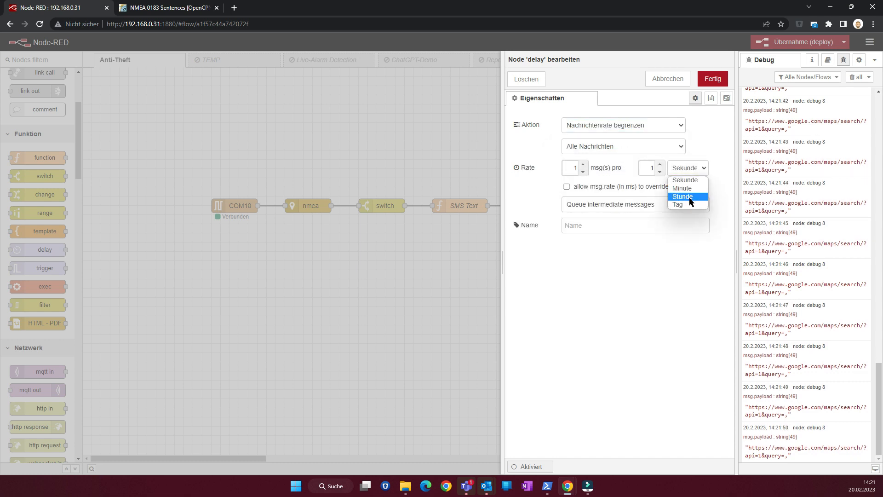
click(682, 196)
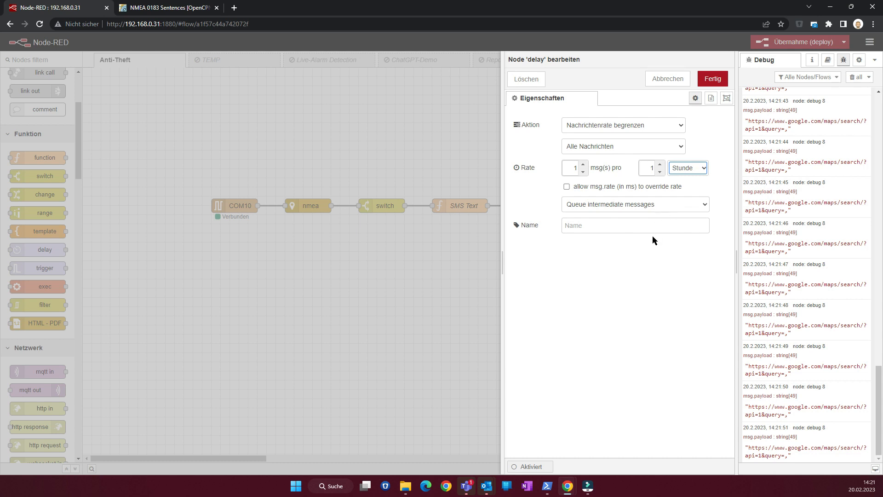
click(634, 203)
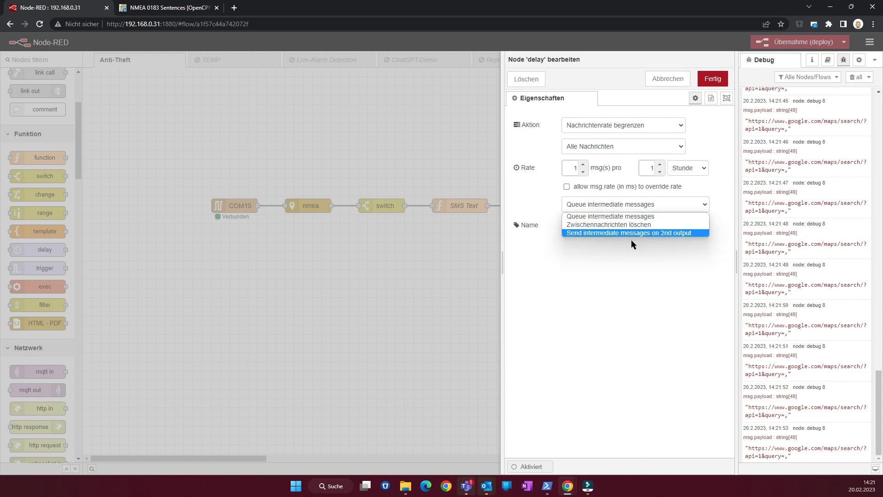
click(610, 224)
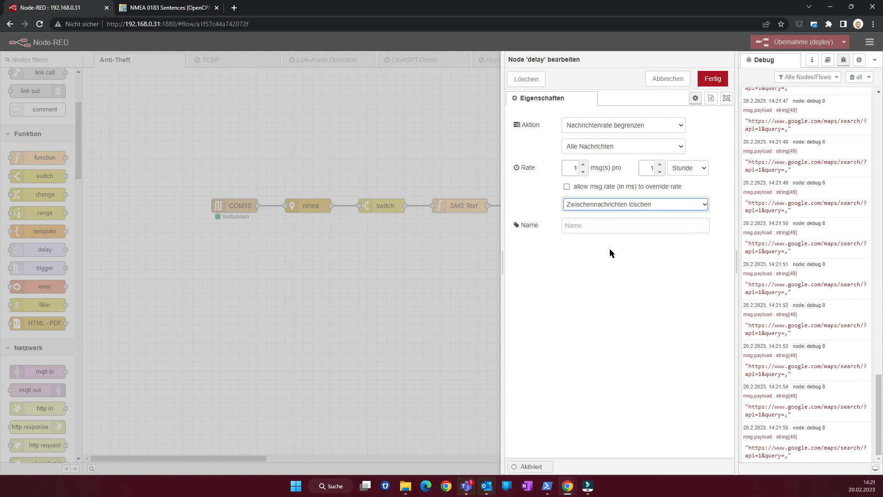
Name the delay node '1msg/h' and save its settings
text(delay)
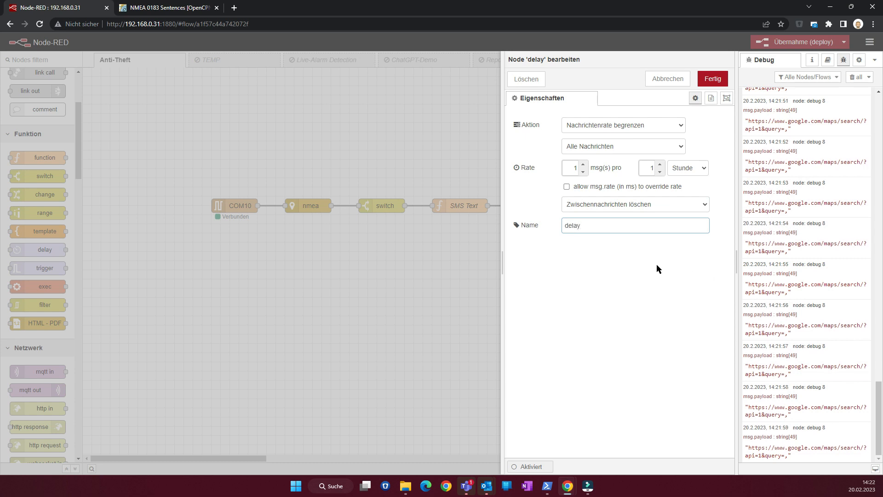
text(1msg)
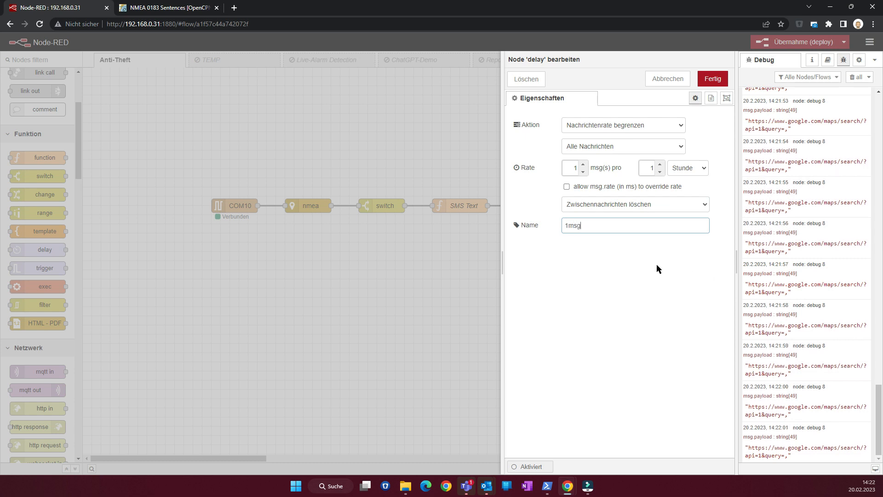
text(/h)
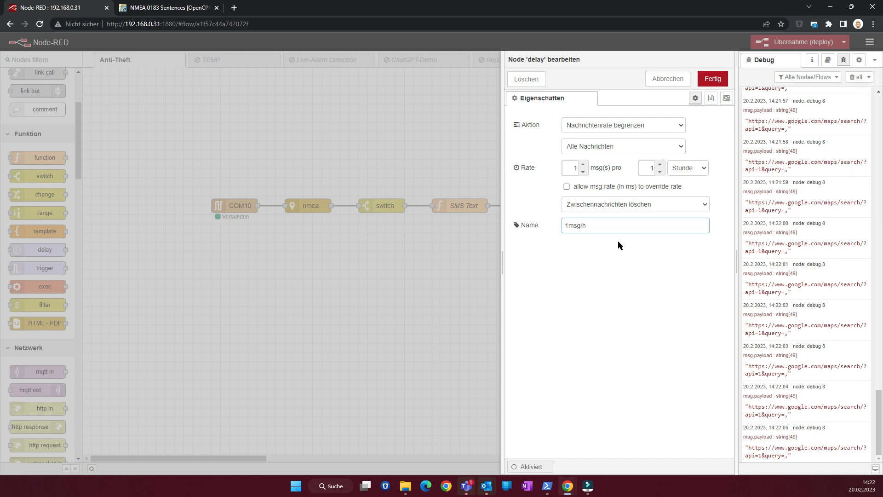
click(713, 78)
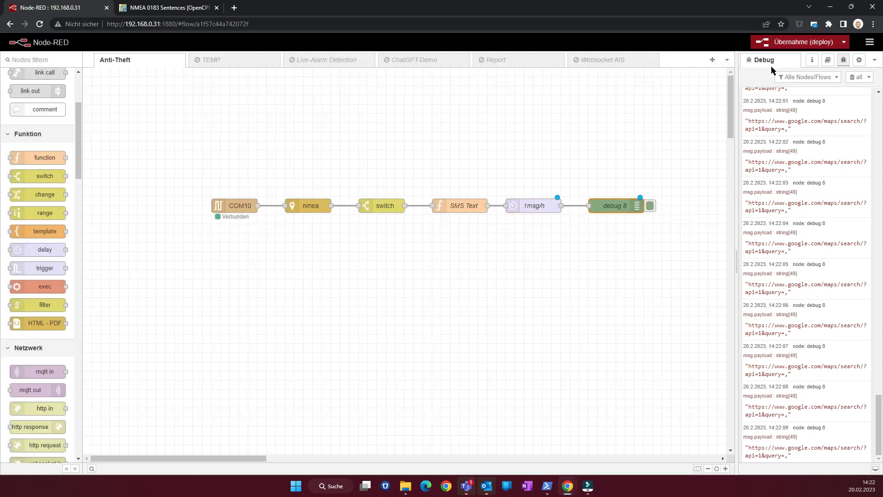
Deploy the flow and recheck the 1msg/h node's rate-limit settings
click(796, 42)
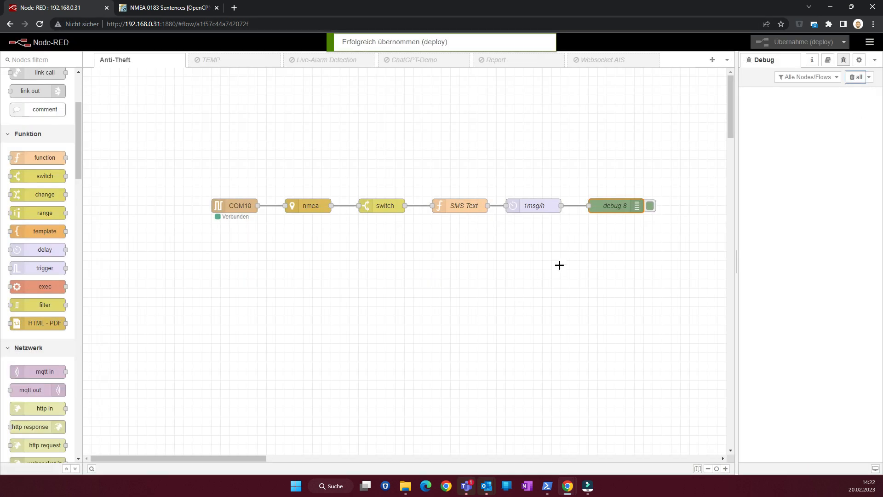
mouse_move(722, 221)
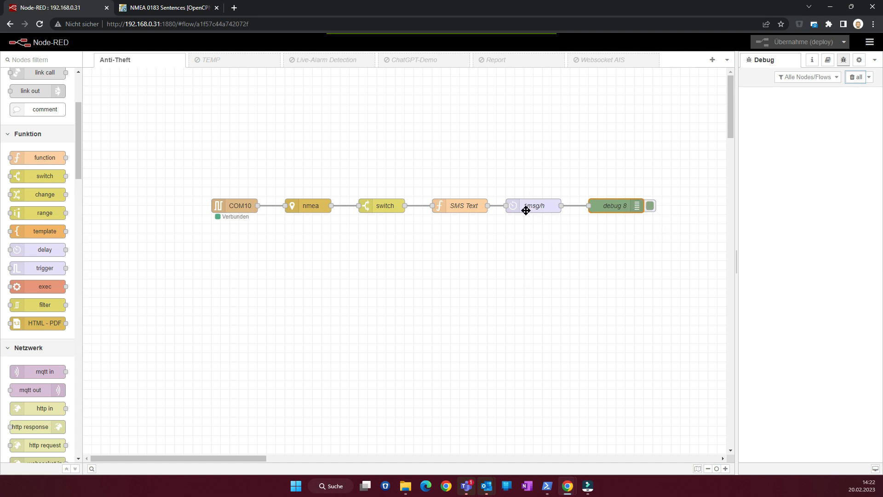
click(542, 205)
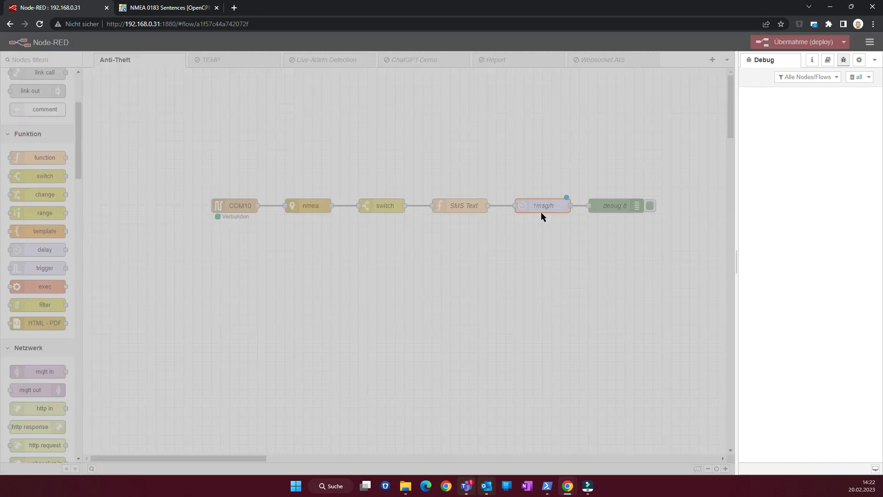
double_click(542, 205)
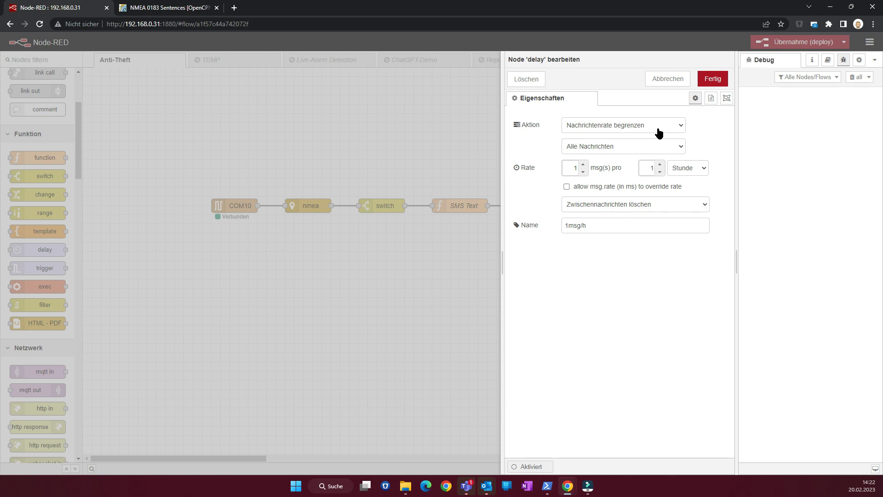
mouse_move(693, 97)
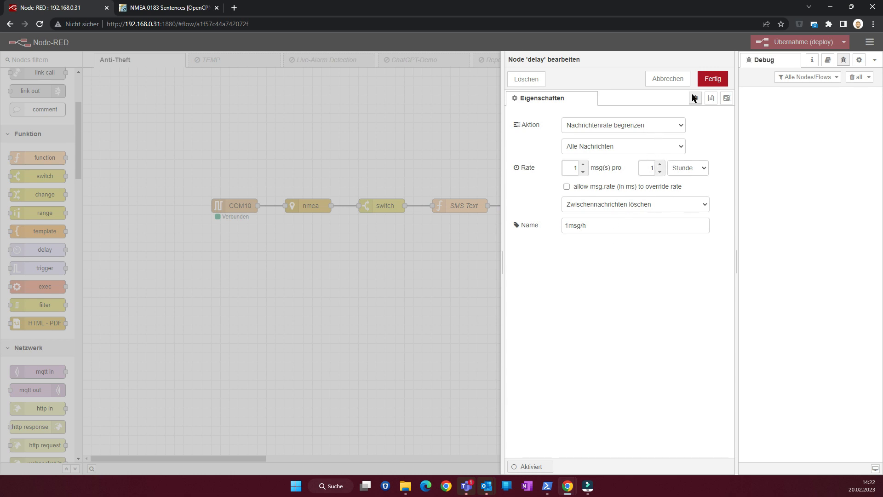
click(712, 78)
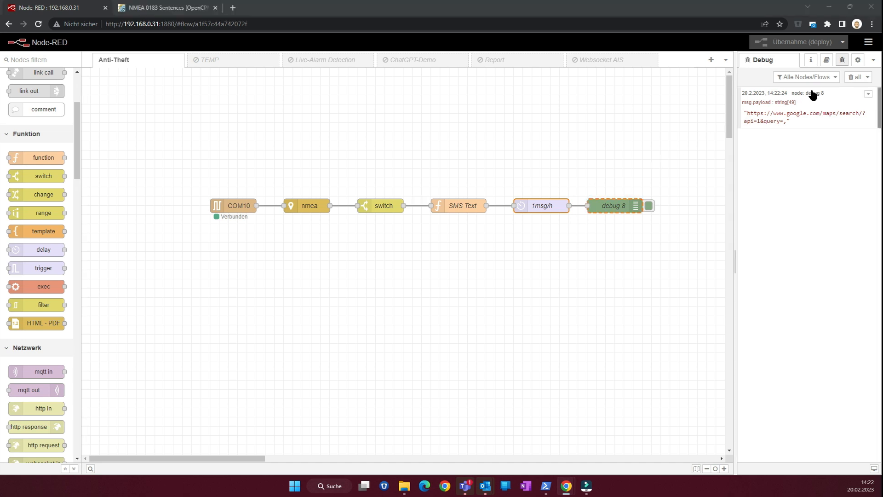
Confirm the nexmo nodes are installed, then scroll the palette down to Send SMS
click(868, 42)
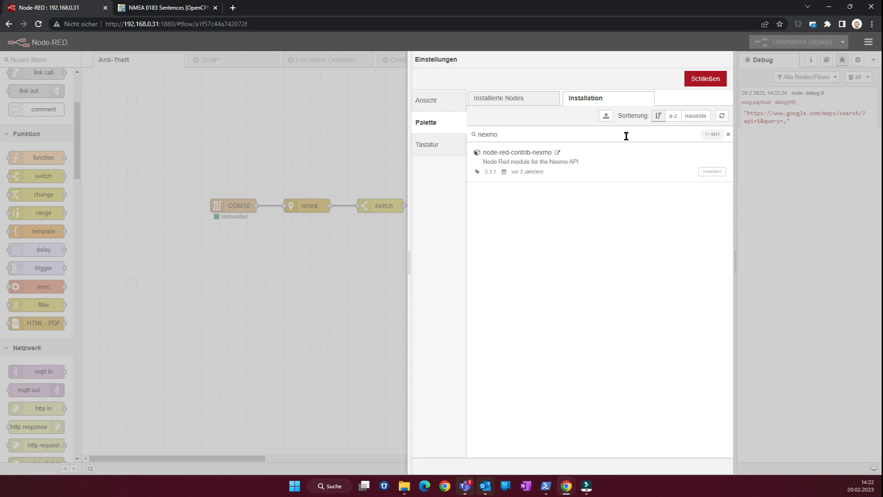
click(705, 78)
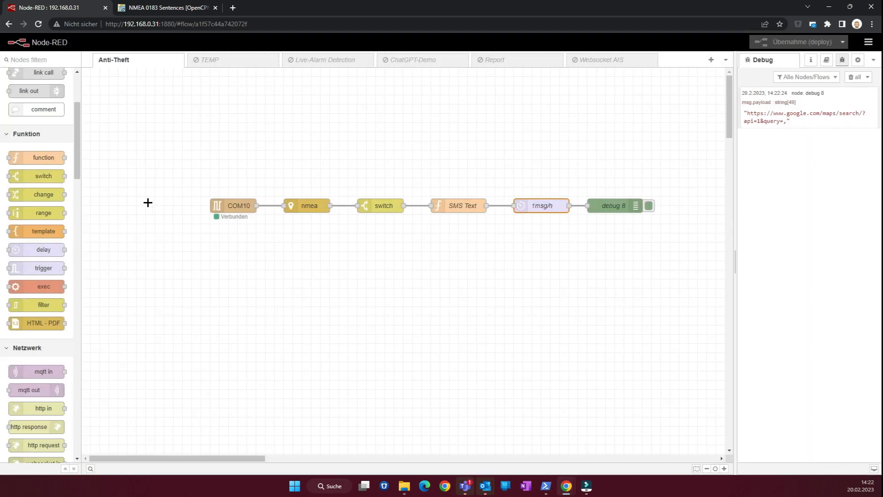
scroll(down, 3)
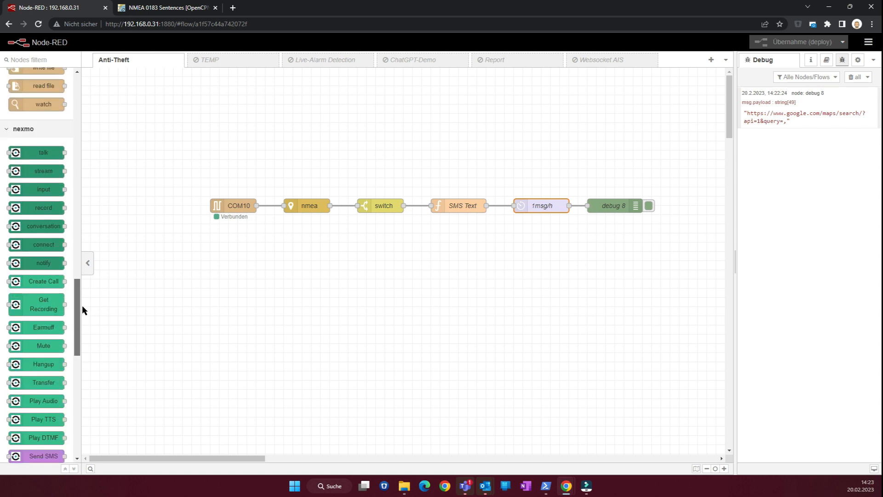
scroll(down, 3)
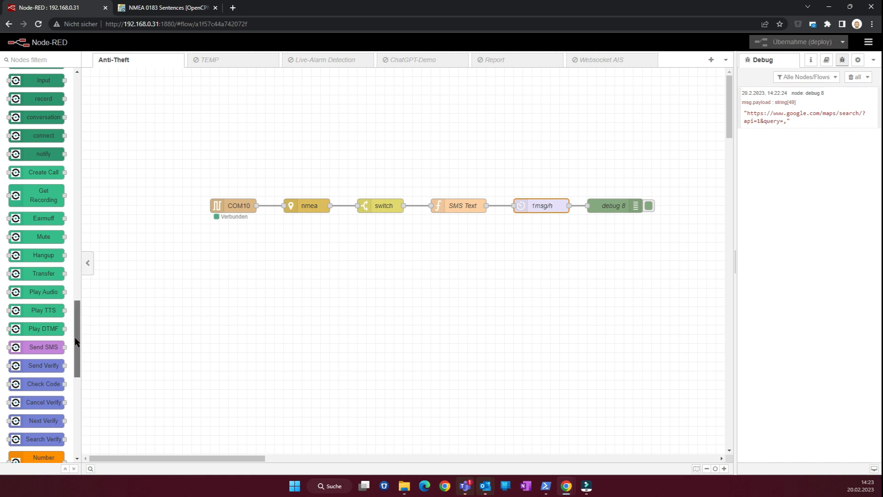
scroll(down, 3)
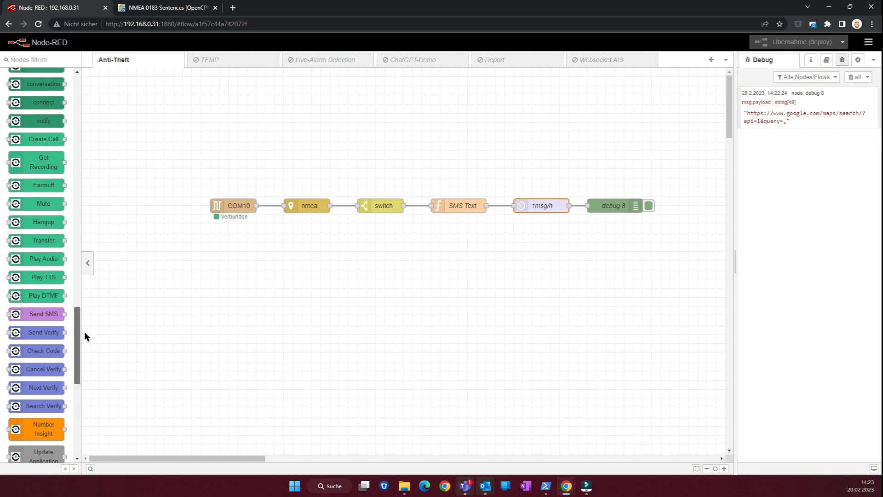
scroll(down, 3)
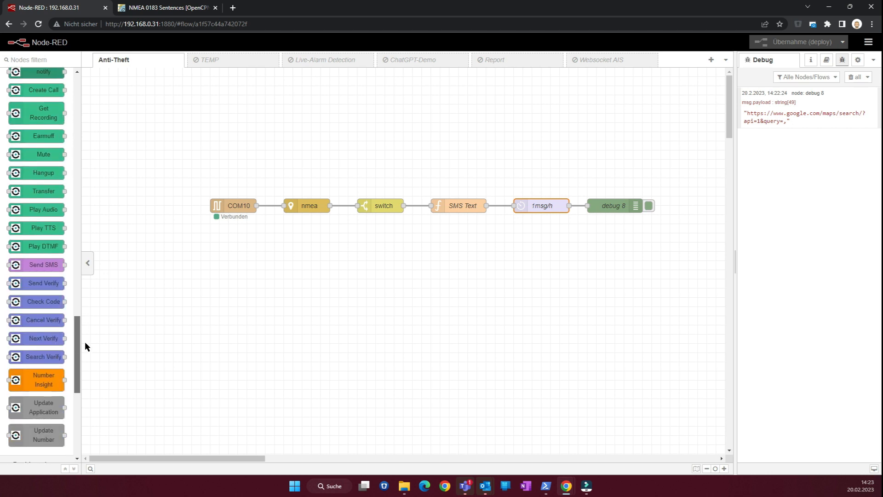
Place a Send SMS node with Nexmo credentials, a +4… recipient and sender SirReal
drag(36, 264, 584, 164)
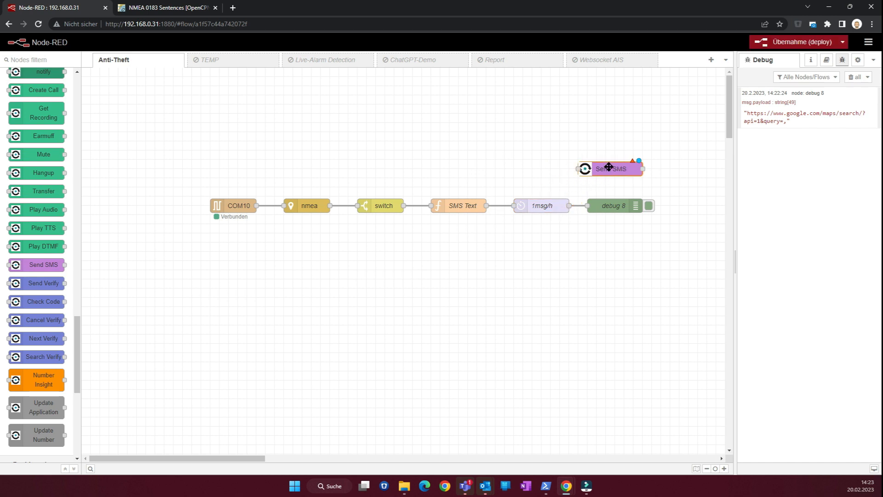
double_click(608, 168)
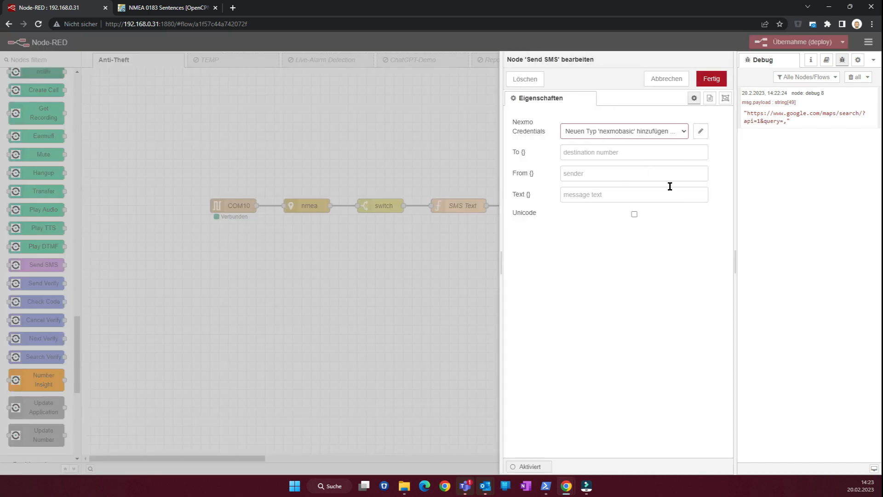
click(624, 130)
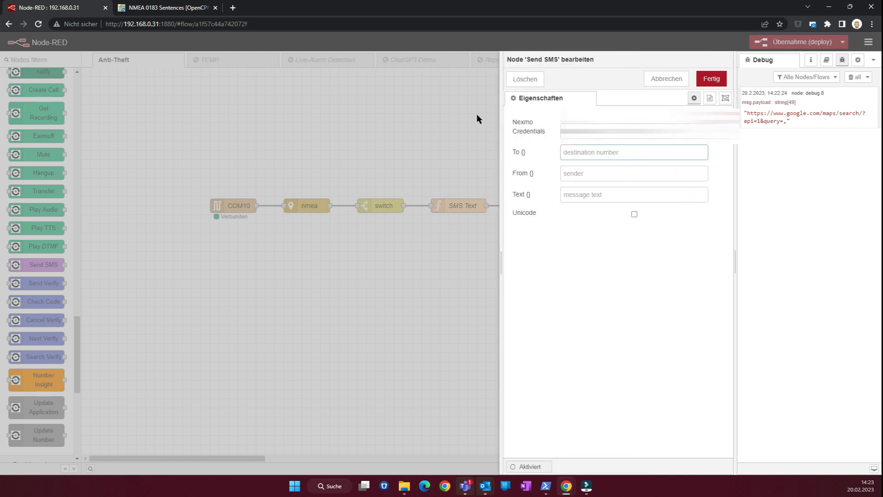
text(+49 1111111)
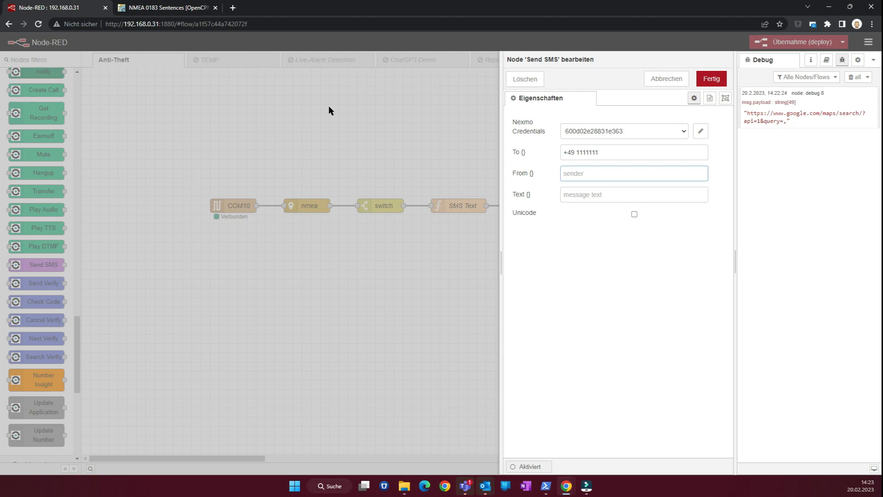
text(SirReal)
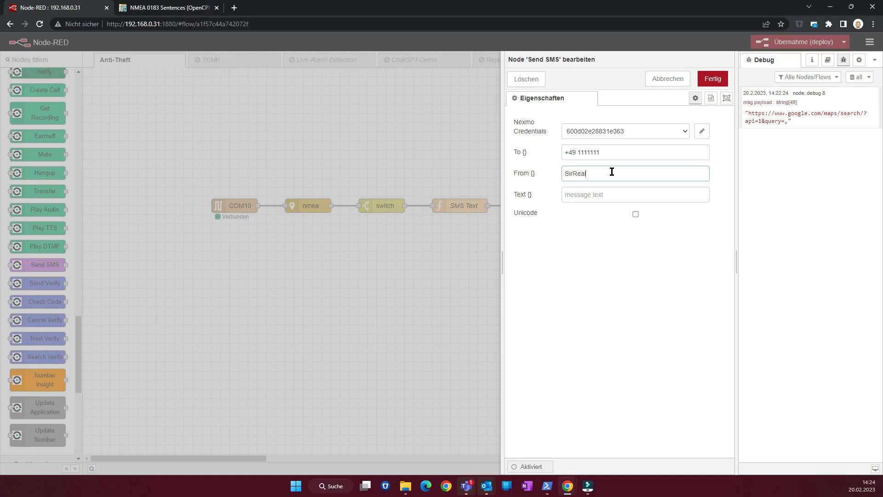
Set the Send SMS message text to {{msg.payload}} and confirm
click(635, 194)
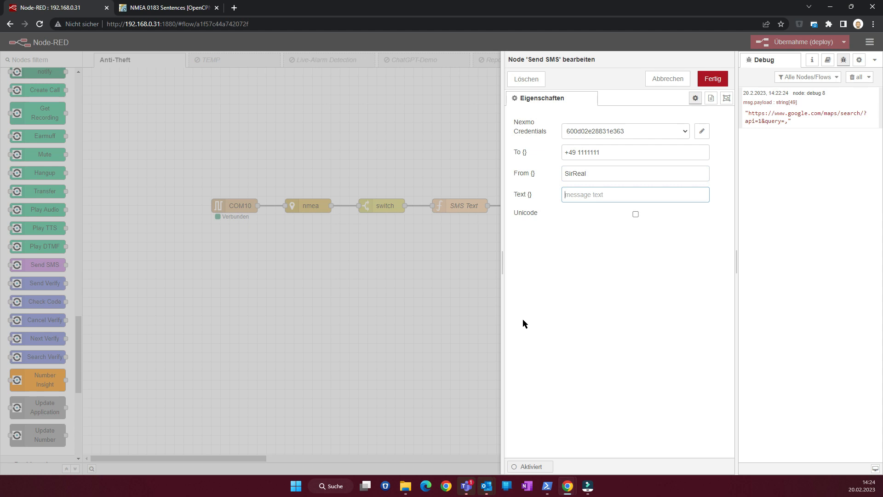
text({})
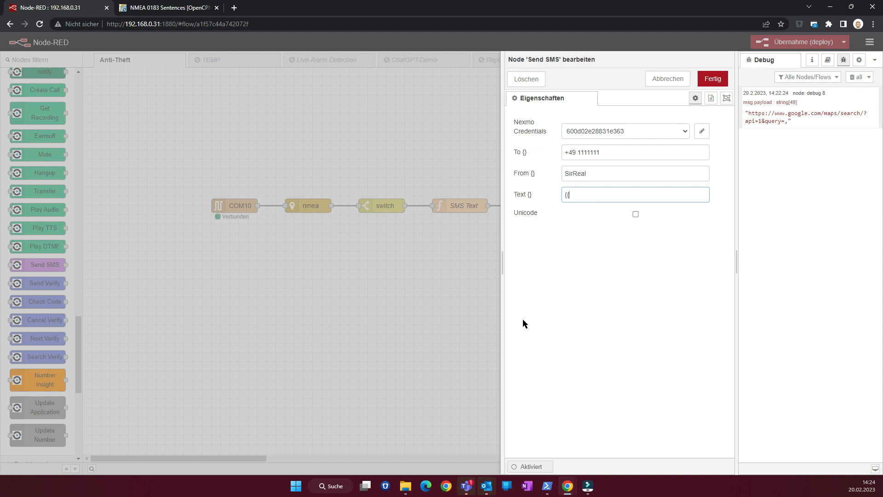
text(msg.payload)
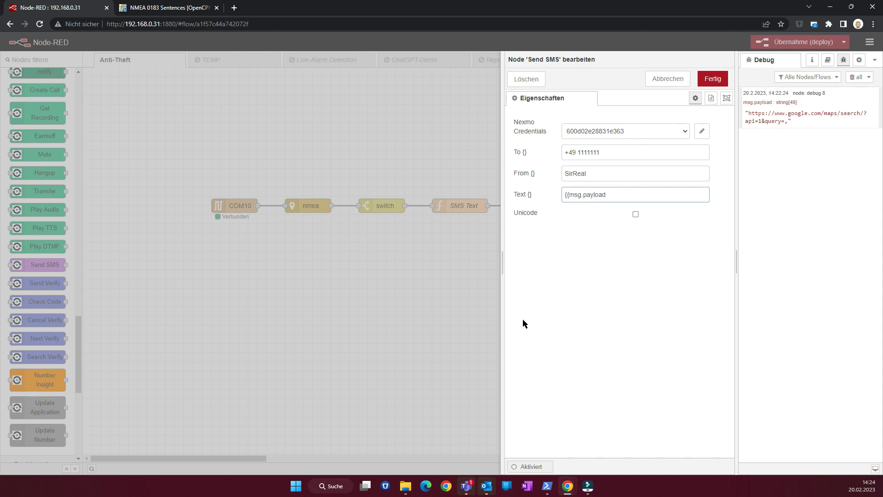
text(}})
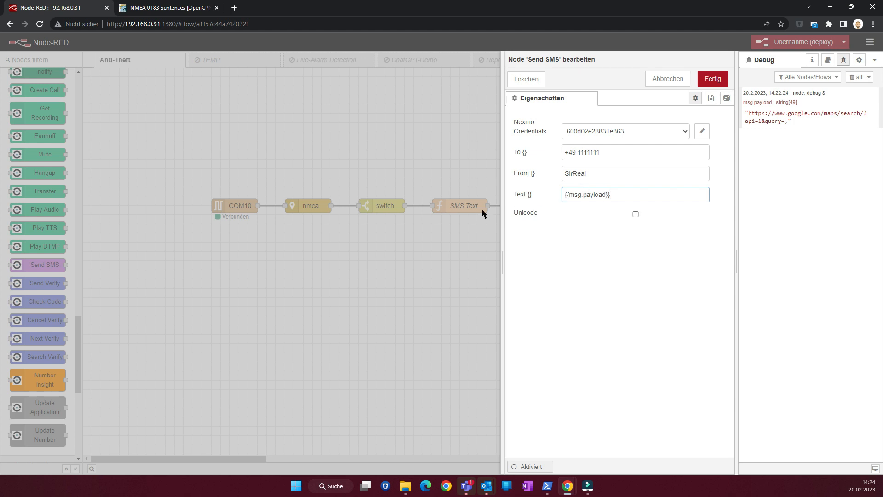
mouse_move(620, 189)
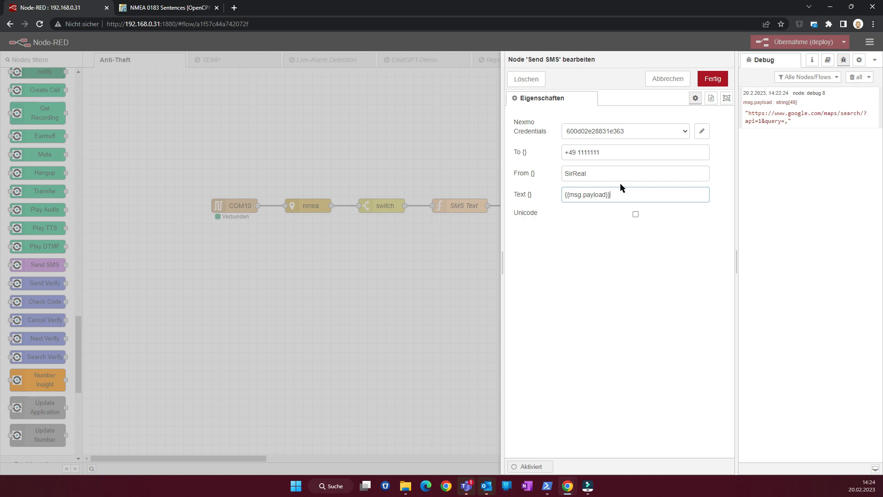
click(712, 78)
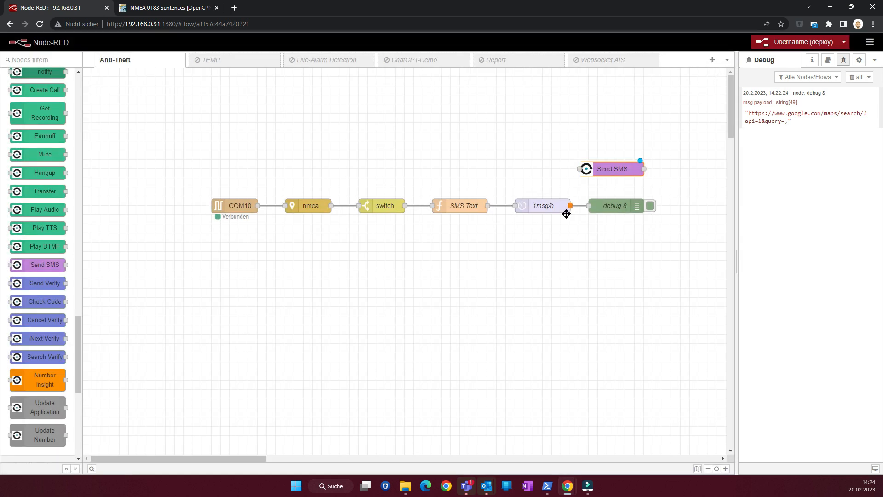
mouse_move(574, 177)
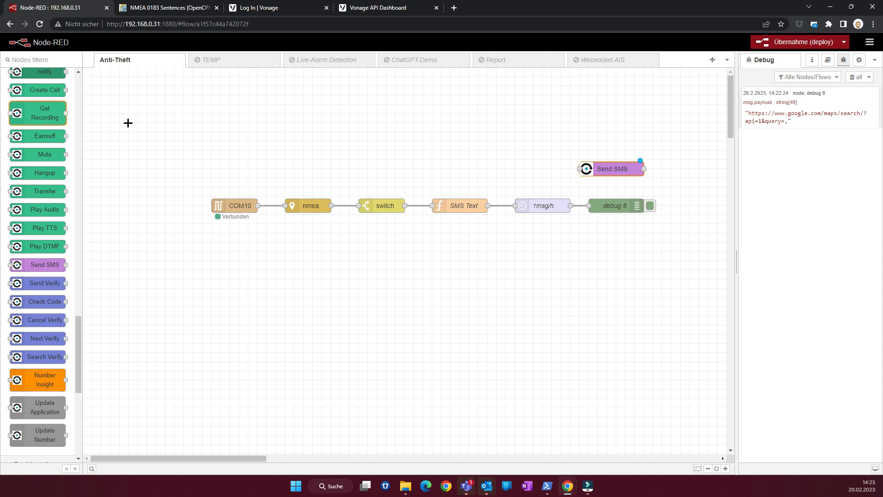
Check the Vonage dashboard's €1.47 free credit, then return to Node-RED
click(276, 8)
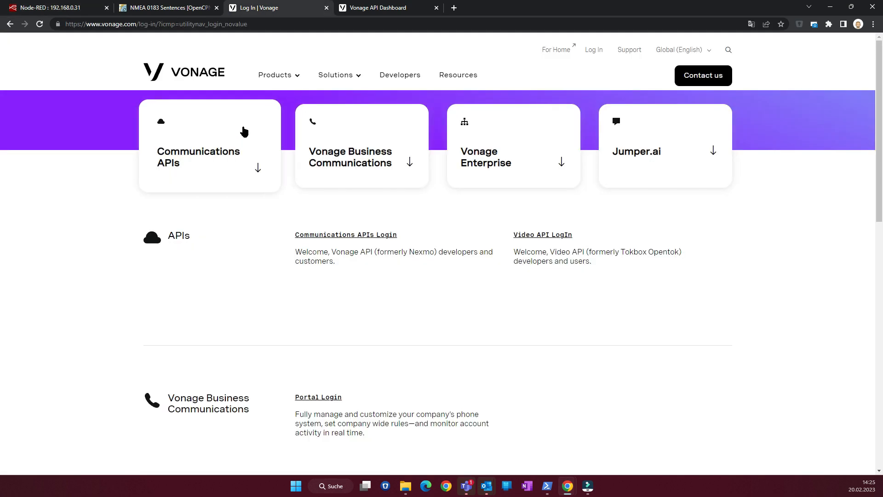
mouse_move(334, 242)
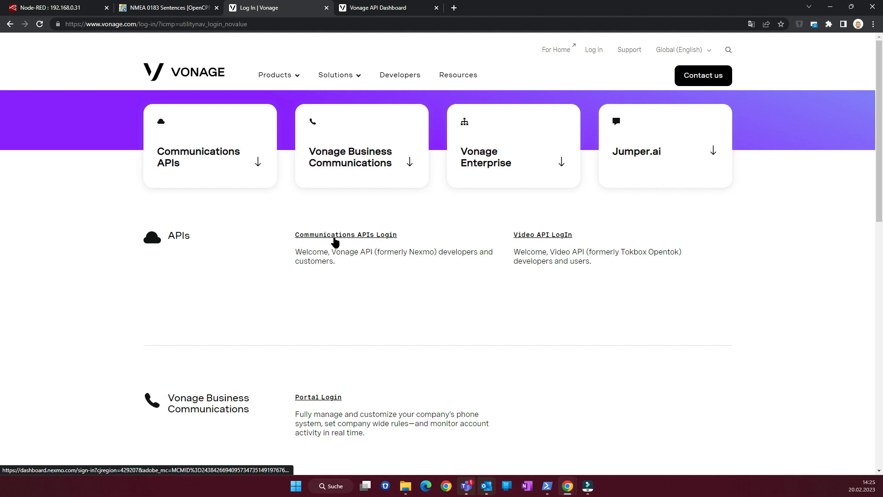
mouse_move(346, 237)
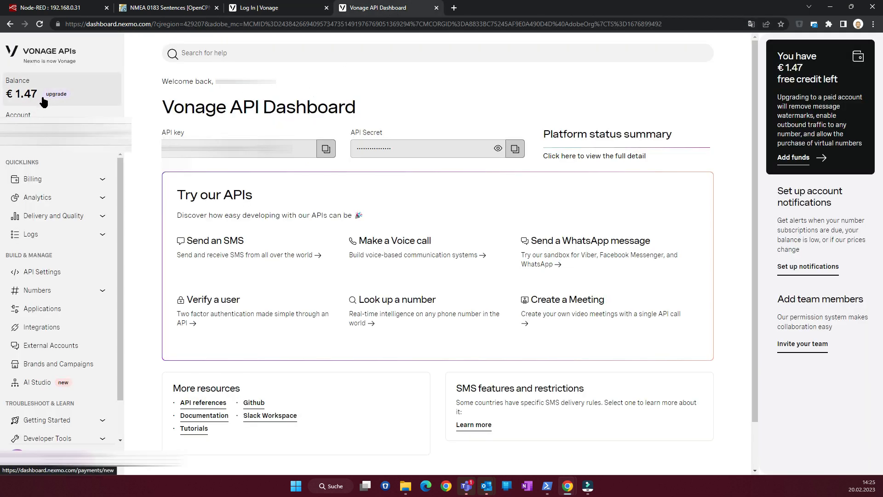
mouse_move(94, 189)
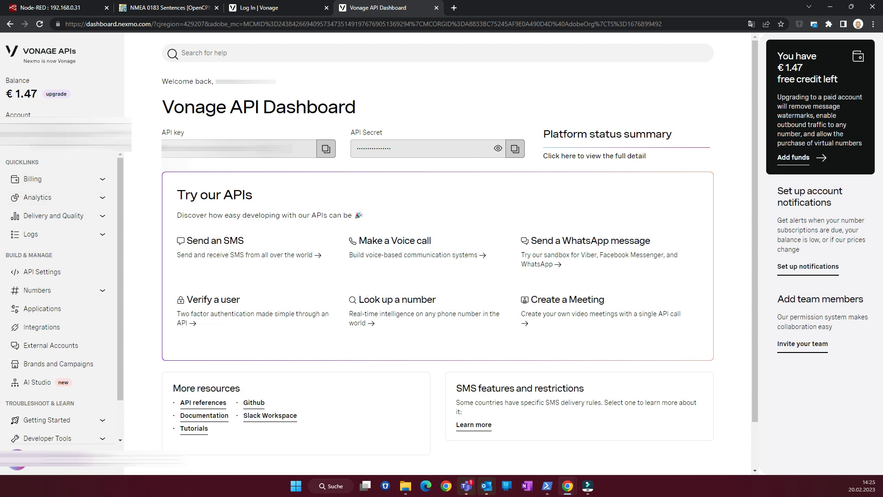
mouse_move(207, 132)
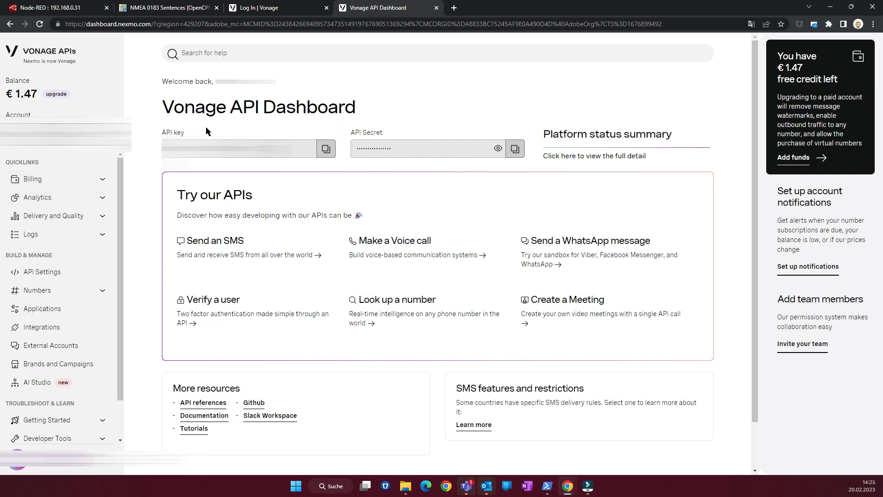
mouse_move(479, 92)
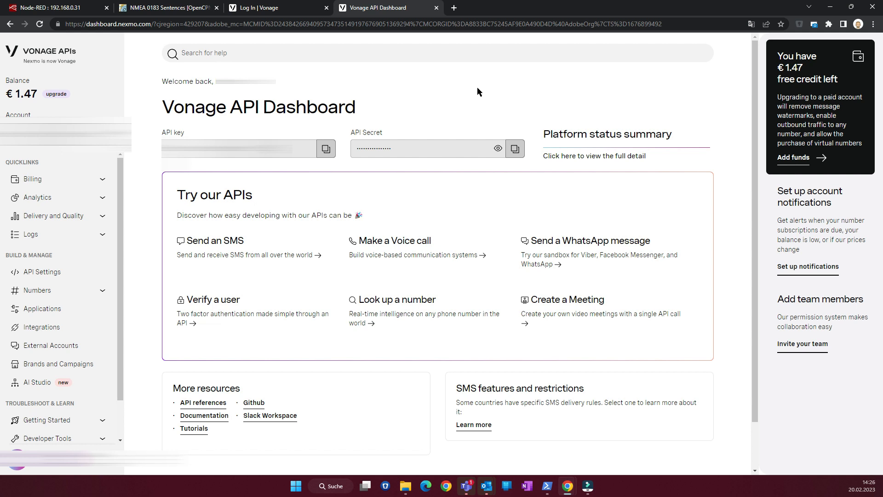
click(57, 8)
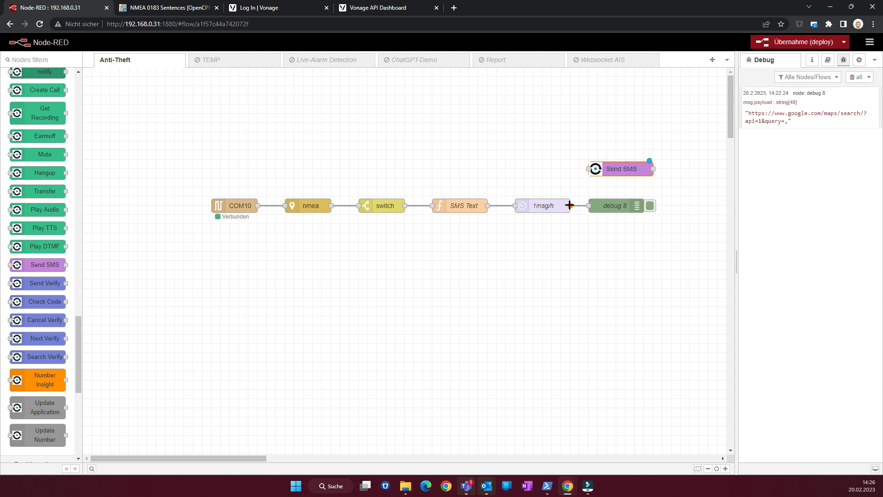
Wire the 1msg/h node's output into the Send SMS node's input
drag(569, 205, 590, 168)
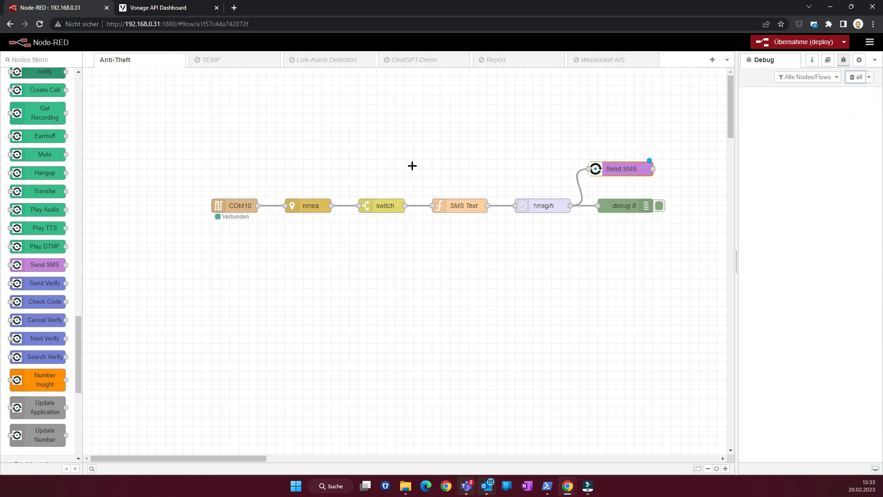
mouse_move(624, 163)
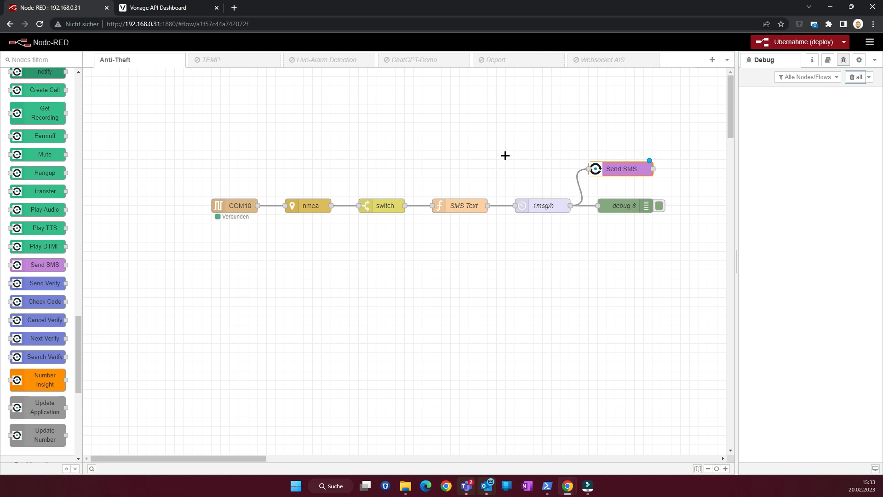
mouse_move(431, 156)
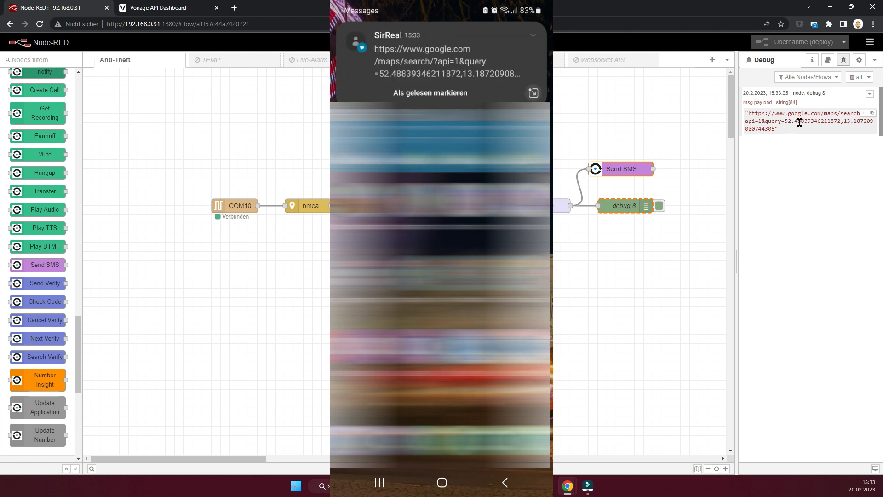
Open the SMS from SirReal with the Google Maps coordinates link
click(441, 61)
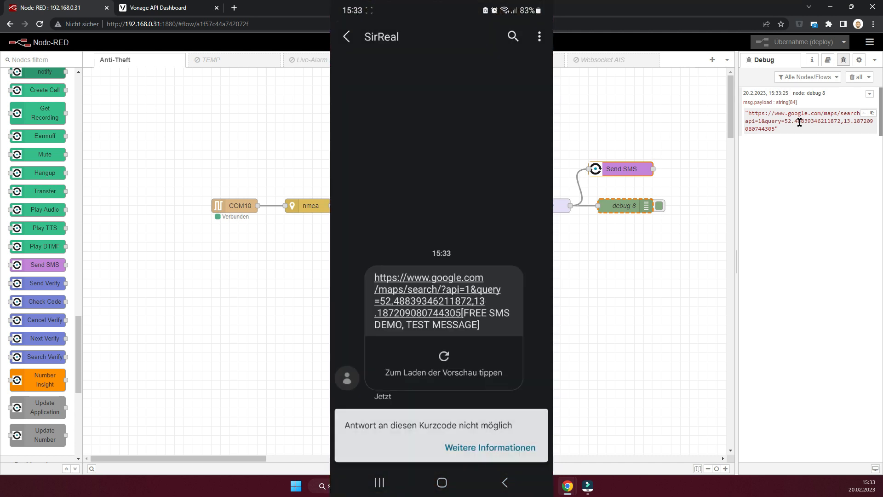